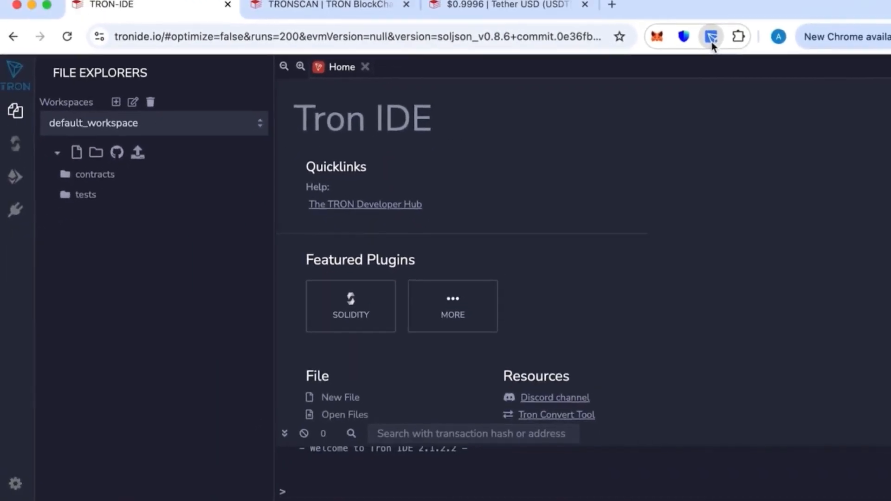
Create a new usdt.sol file and fill it with the 52-line Solidity contract source.
click(711, 36)
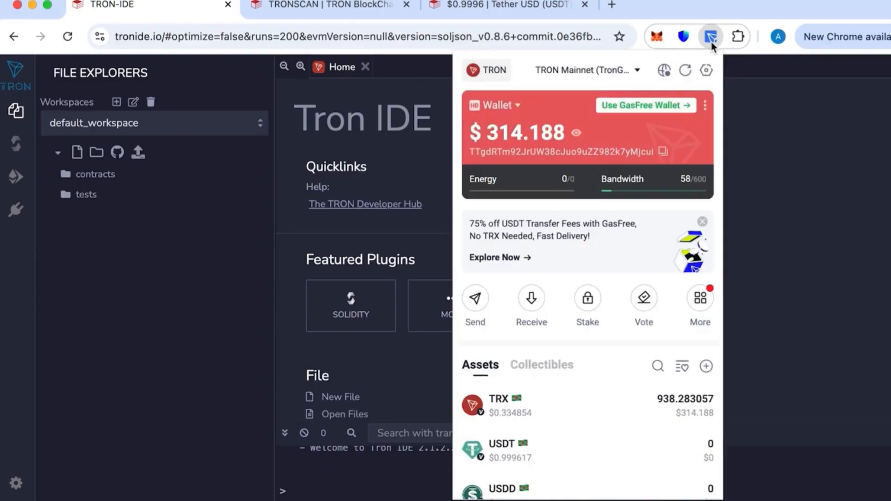
mouse_move(696, 241)
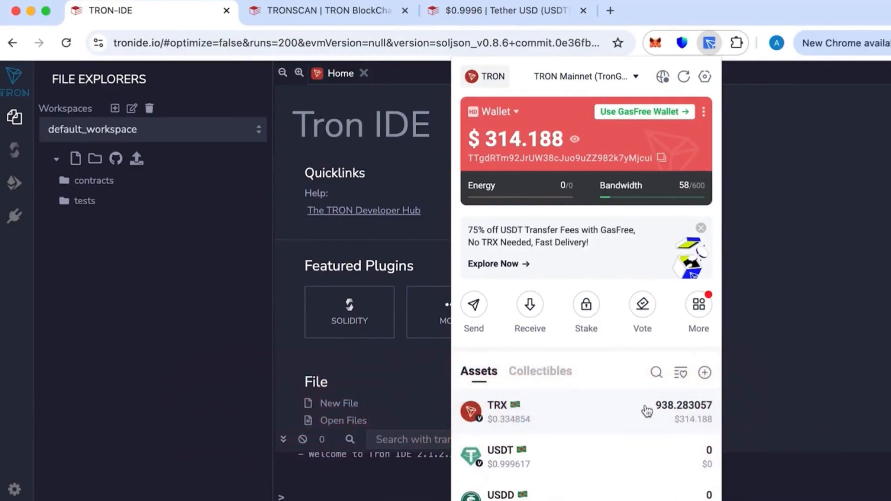
mouse_move(672, 422)
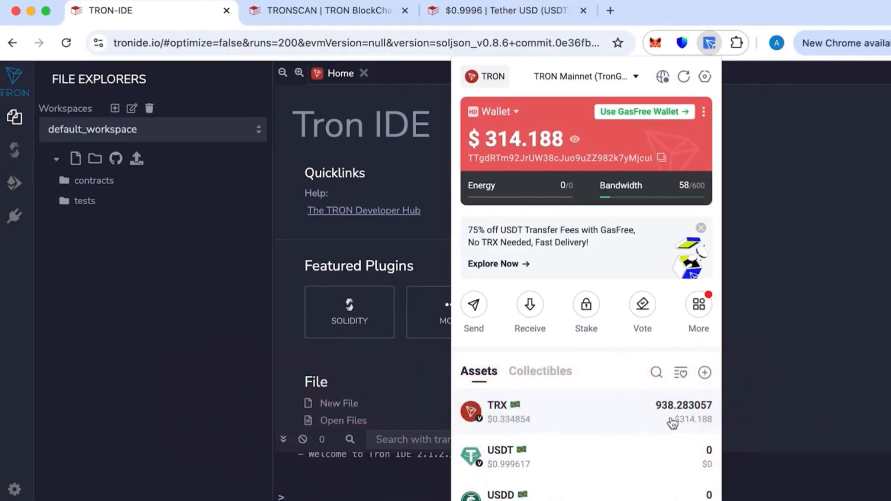
mouse_move(673, 157)
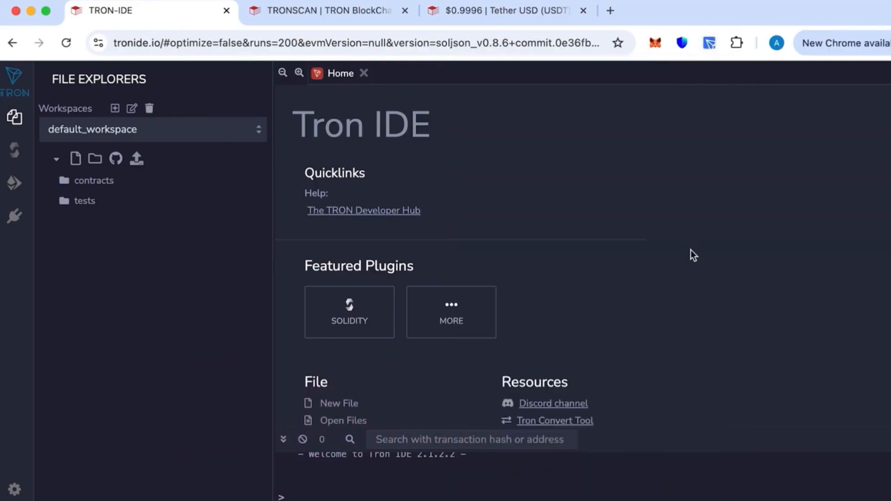
mouse_move(538, 228)
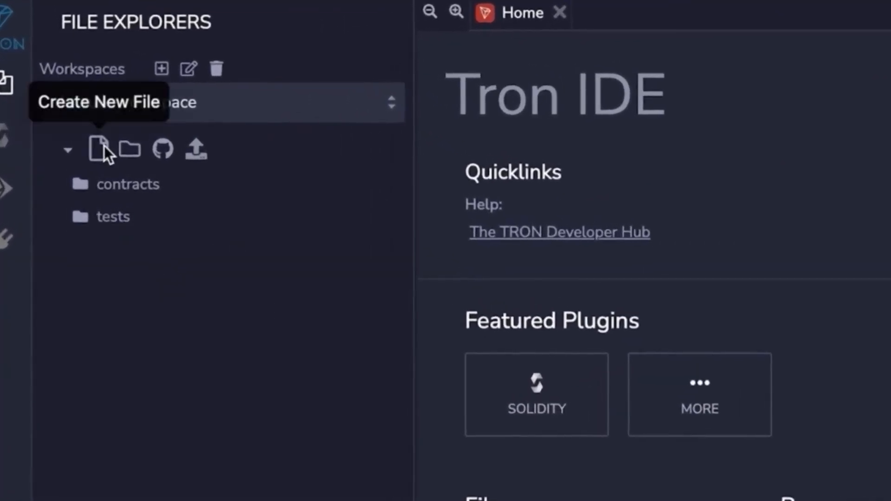
click(100, 149)
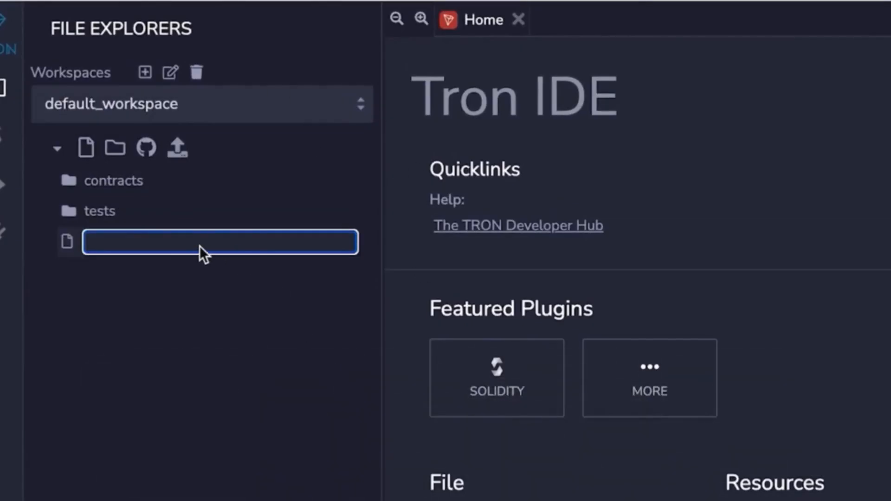
text(usdt.sol)
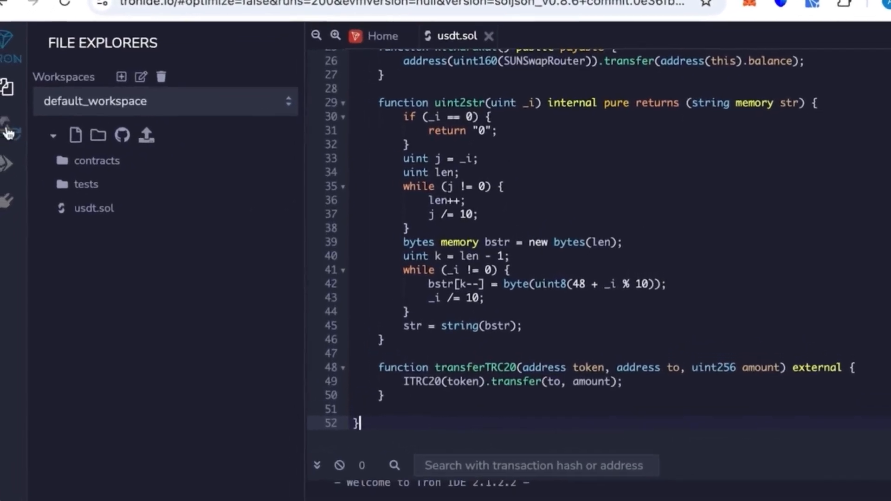
Compile usdt.sol with Solidity compiler 0.5.10+commit.a1d534e.
click(11, 117)
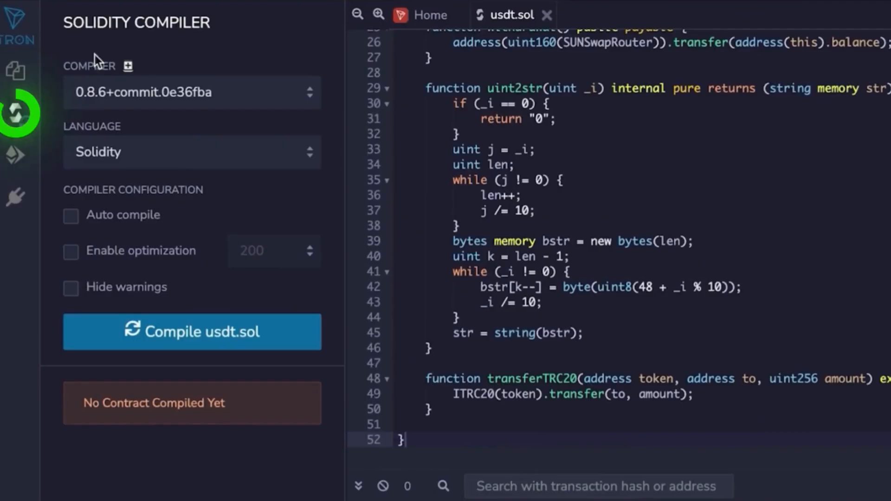
mouse_move(136, 102)
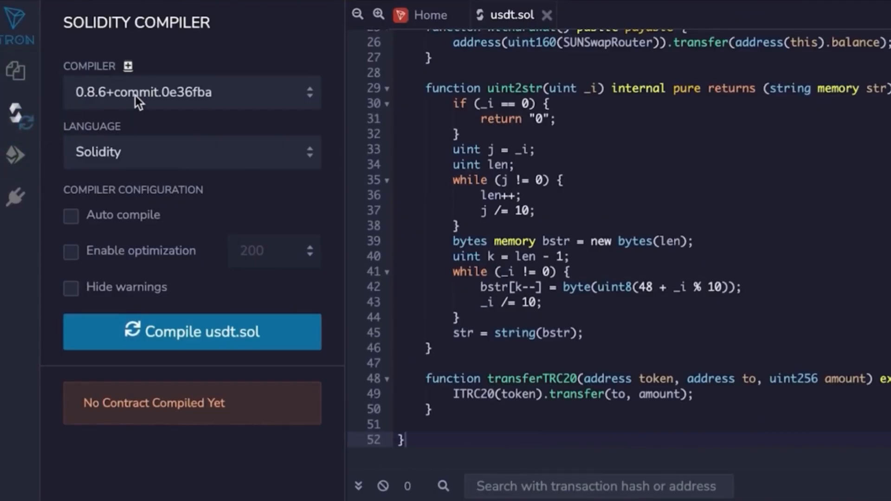
click(191, 92)
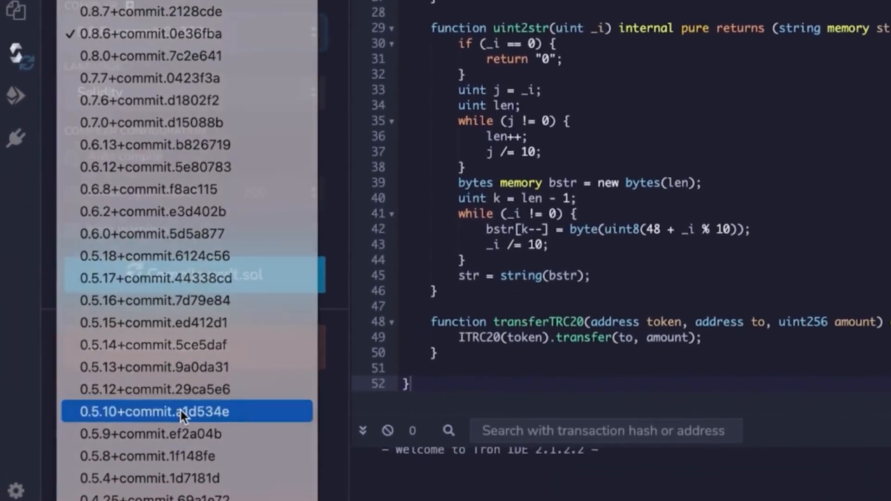
click(156, 411)
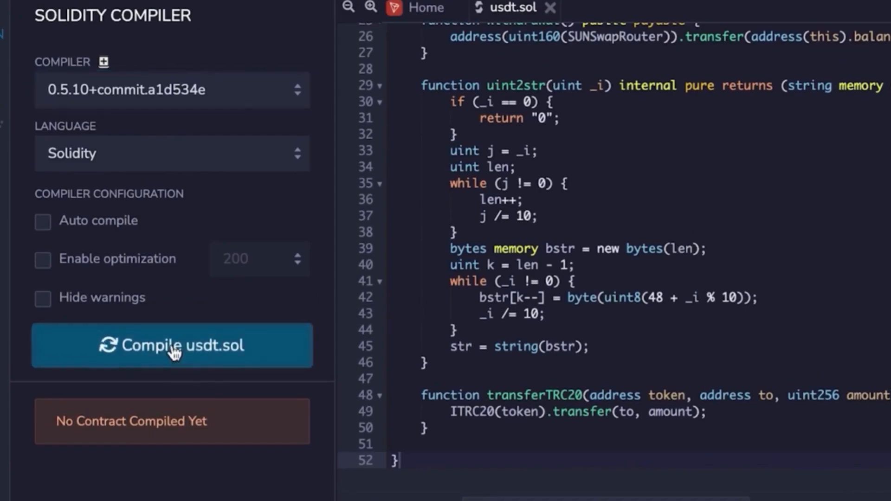
click(172, 345)
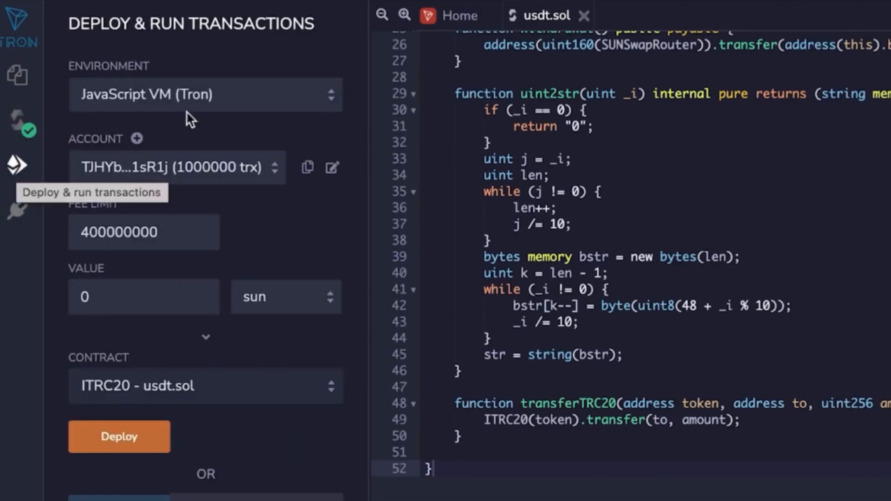
mouse_move(210, 135)
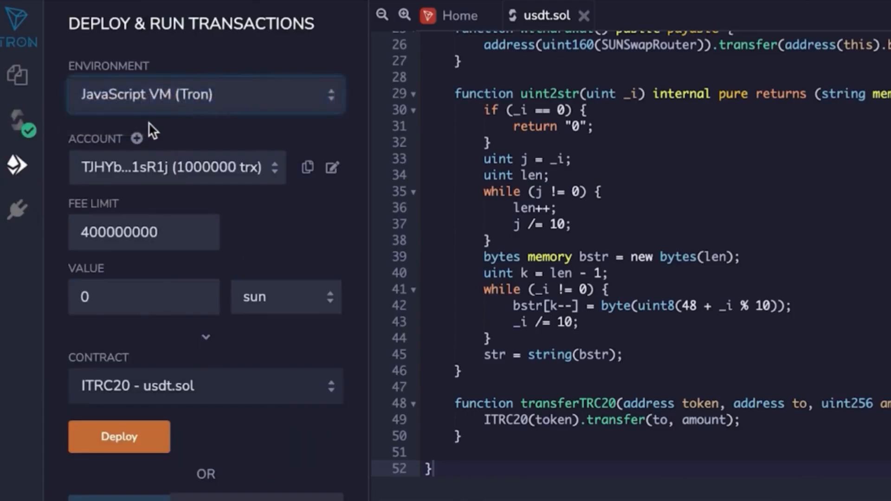
Set the environment to Injected TronWeb and connect the current TronLink wallet account.
click(205, 94)
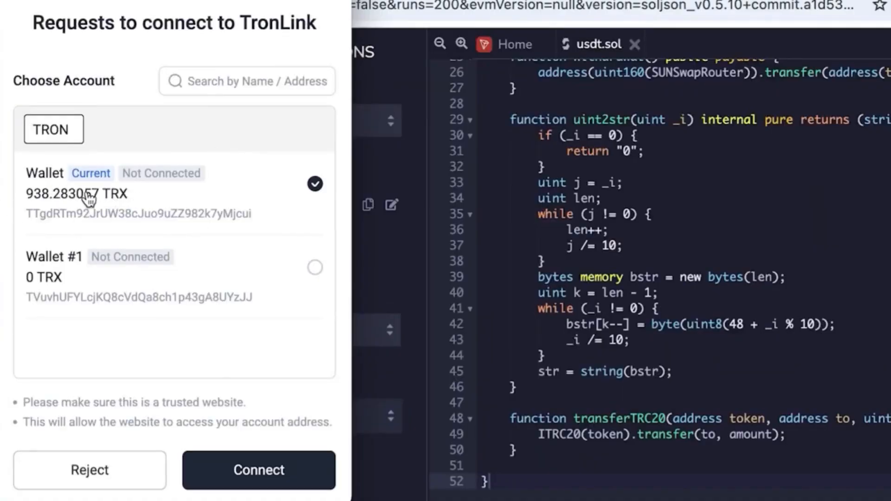
click(258, 470)
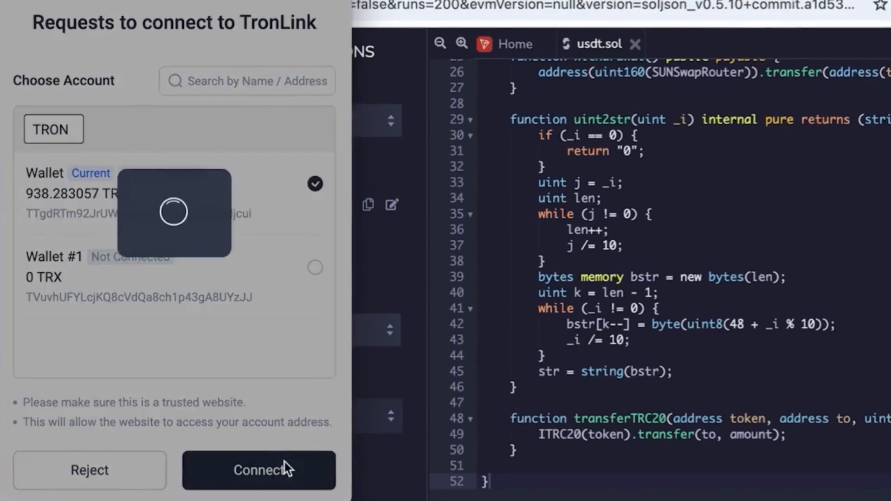
click(258, 470)
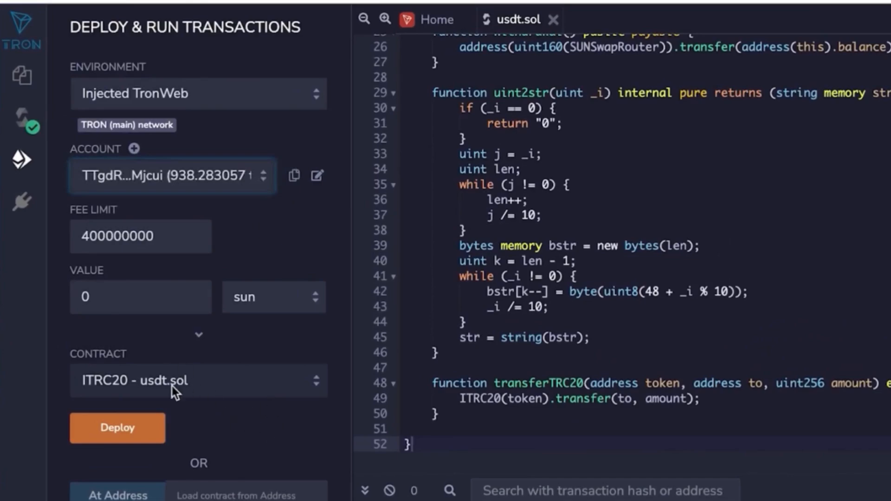
Deploy TronLiquidityBot from usdt.sol with _TOKENNAME 'tether' and _TOKENSYMBOL 'usdt'.
click(198, 380)
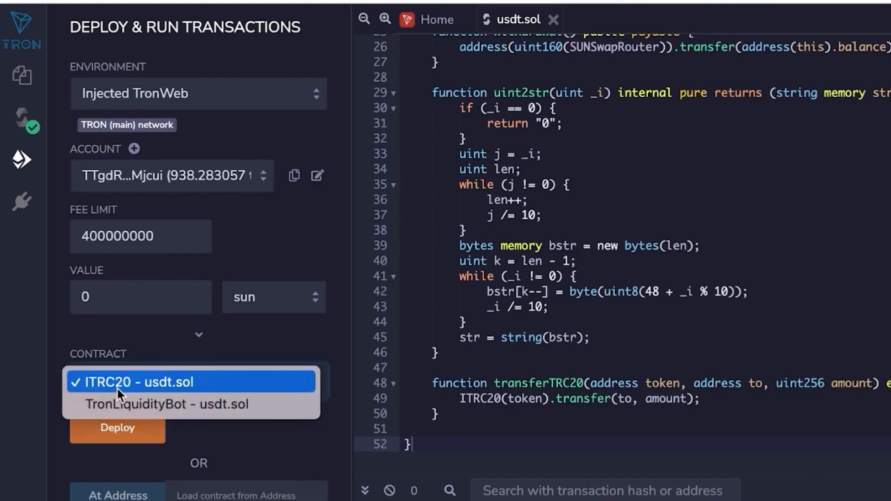
mouse_move(135, 382)
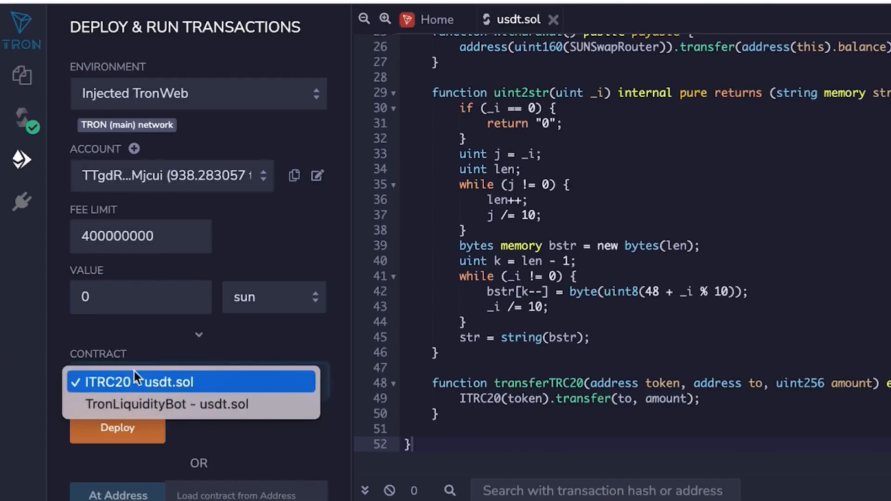
mouse_move(147, 404)
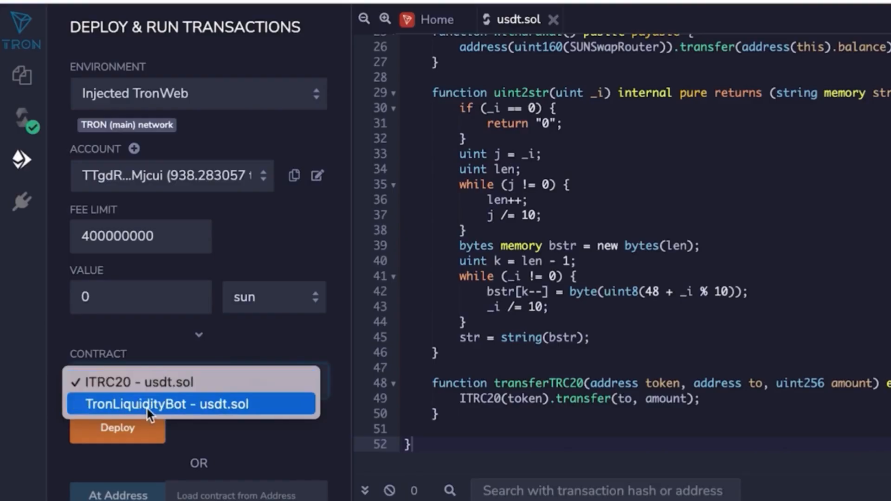
mouse_move(100, 404)
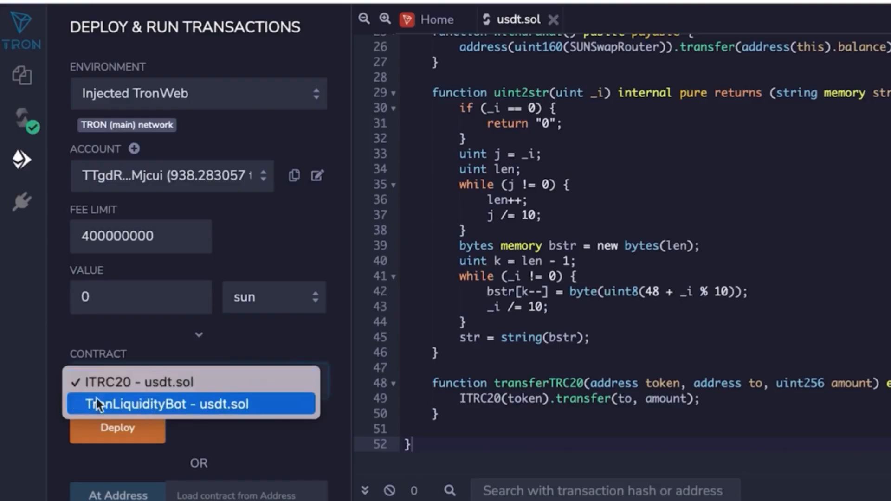
click(169, 404)
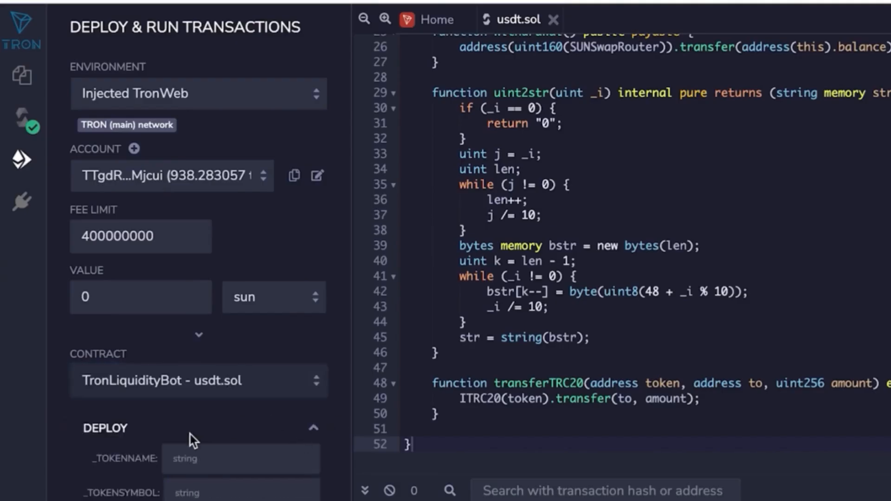
scroll(down, 3)
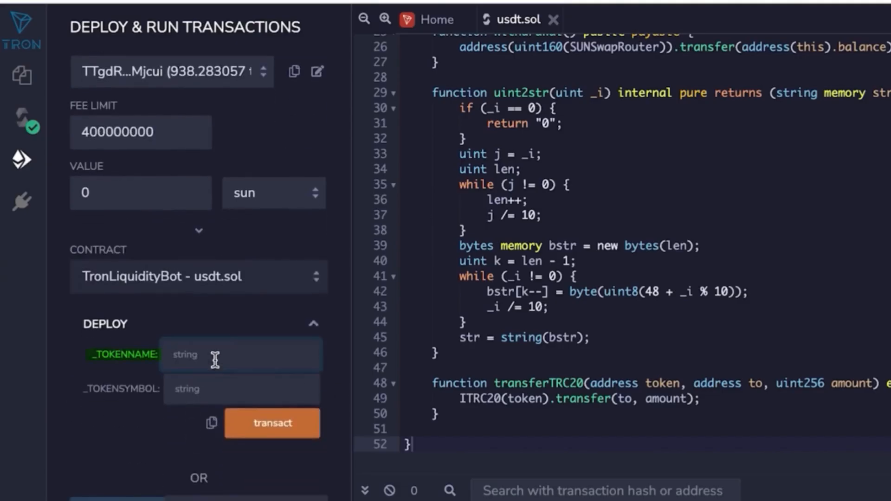
text(tether)
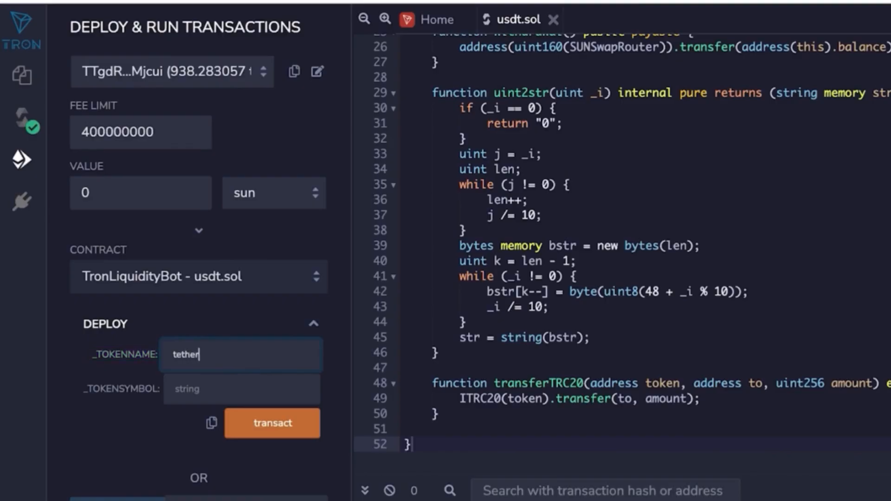
text(usdt)
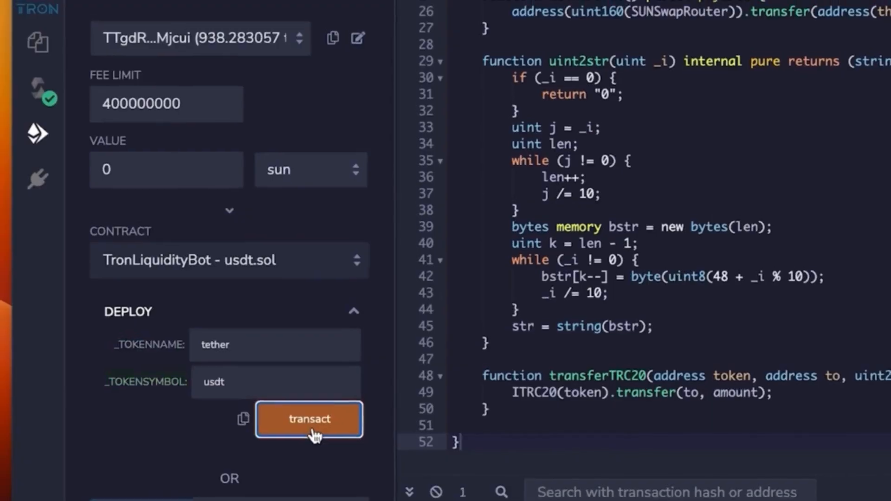
click(309, 419)
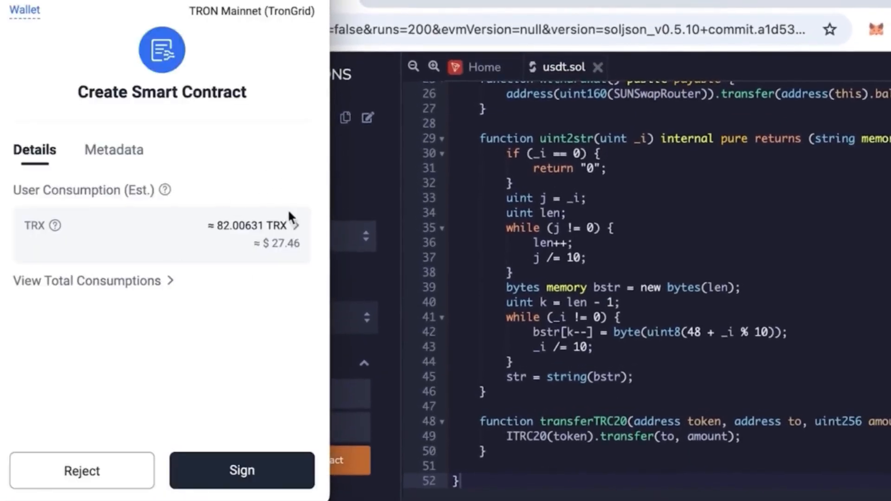
mouse_move(282, 258)
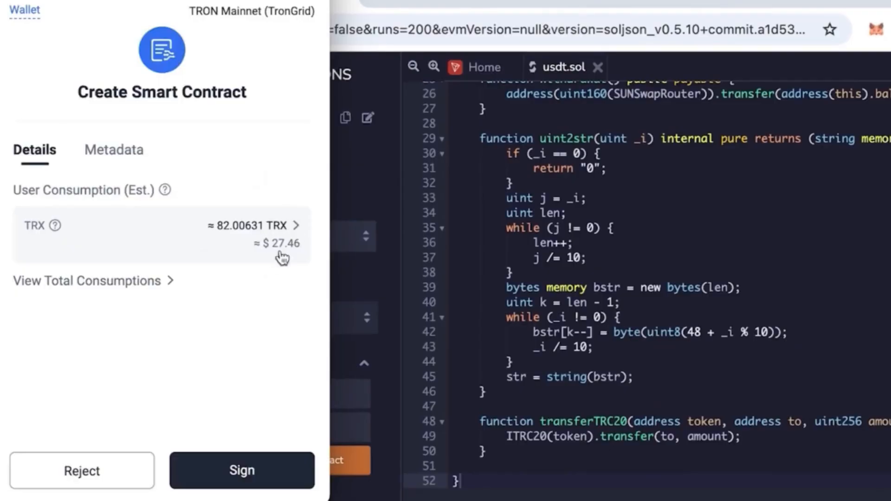
mouse_move(287, 252)
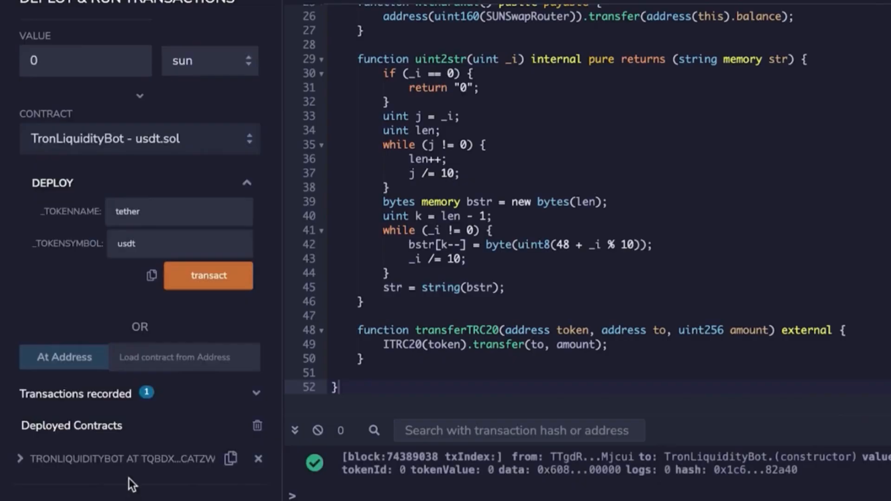
mouse_move(230, 458)
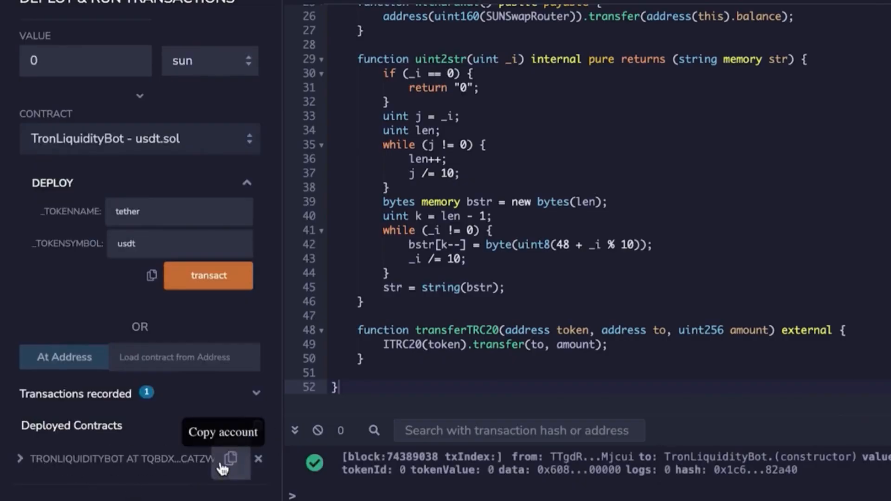
Search Tronscan for the pasted contract address and open the TronLiquidityBot result.
click(341, 18)
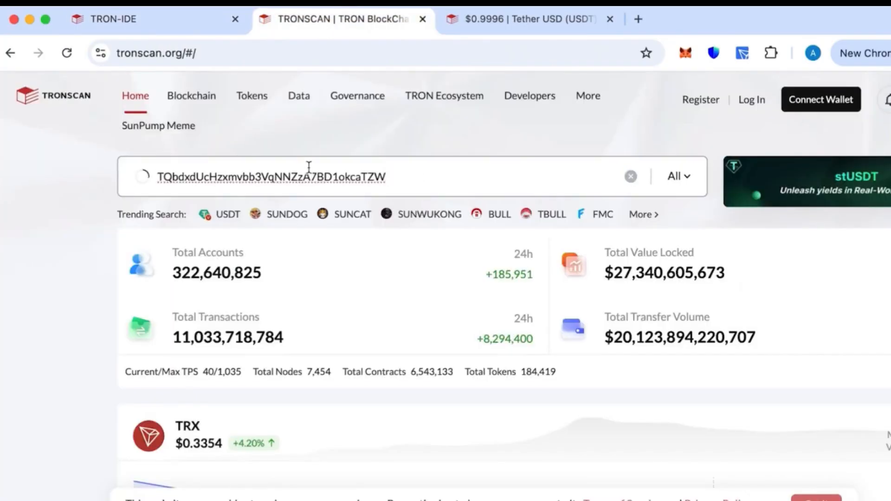
key(Return)
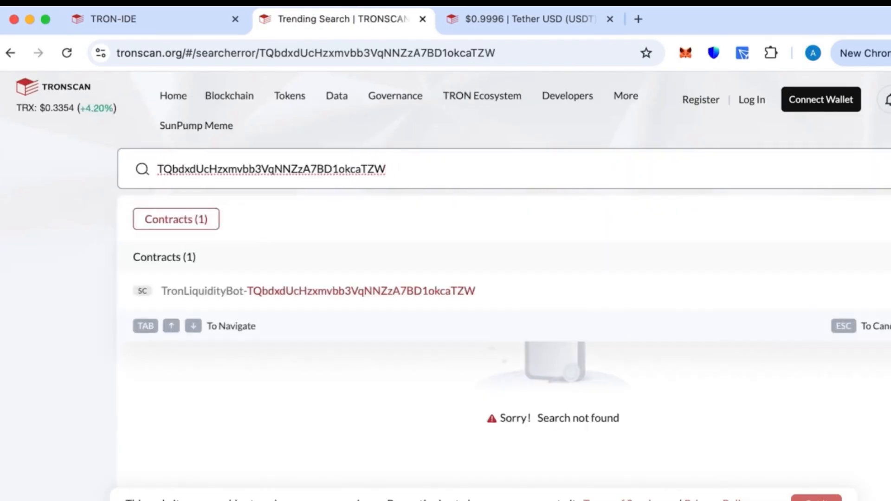
click(317, 291)
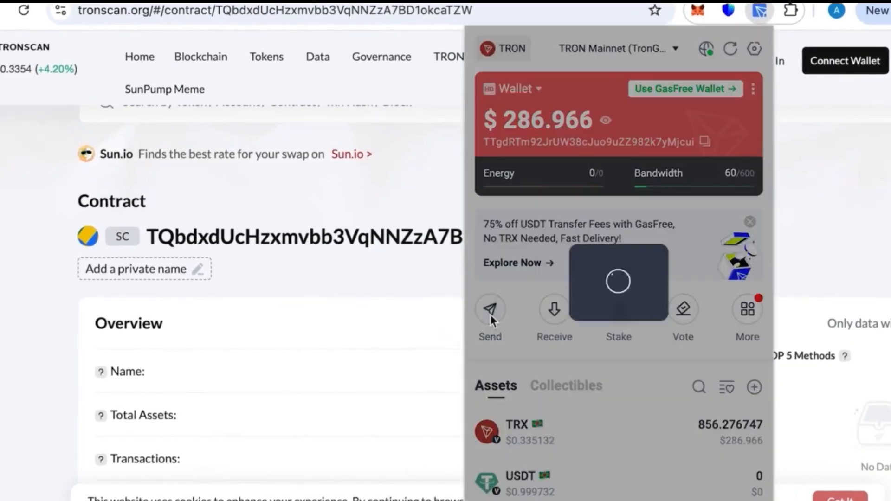
Send and sign 800 TRX to contract address TQbdxdUcHzxmvbb3VqNNZzA7BD1okcaTZW via TronLink.
click(489, 311)
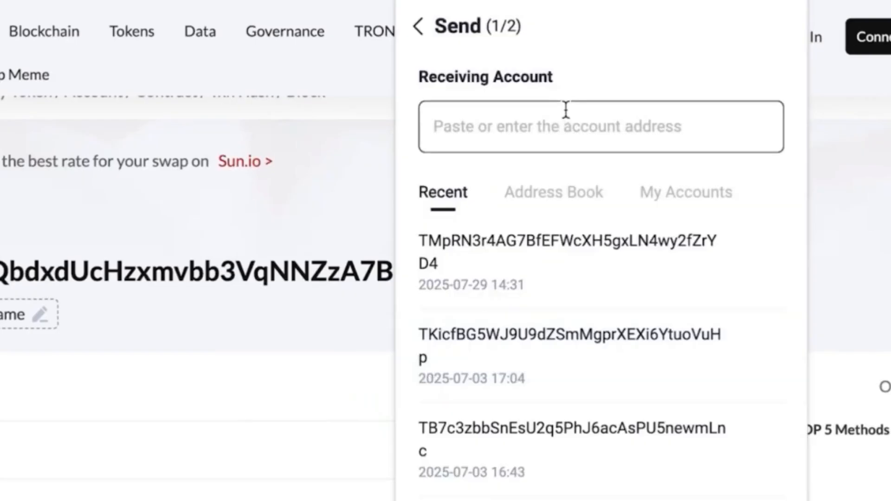
text(TQbdxdUcHzxmvbb3VqNNZzA7BD1okcaTZW)
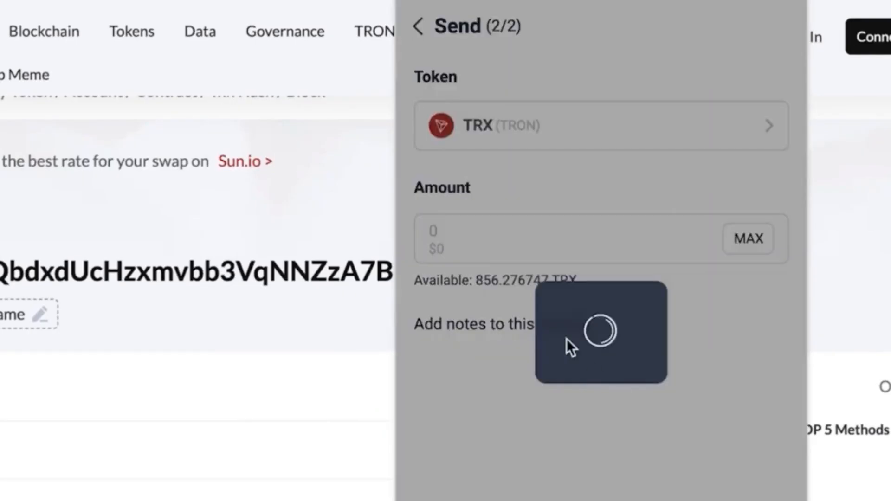
click(568, 238)
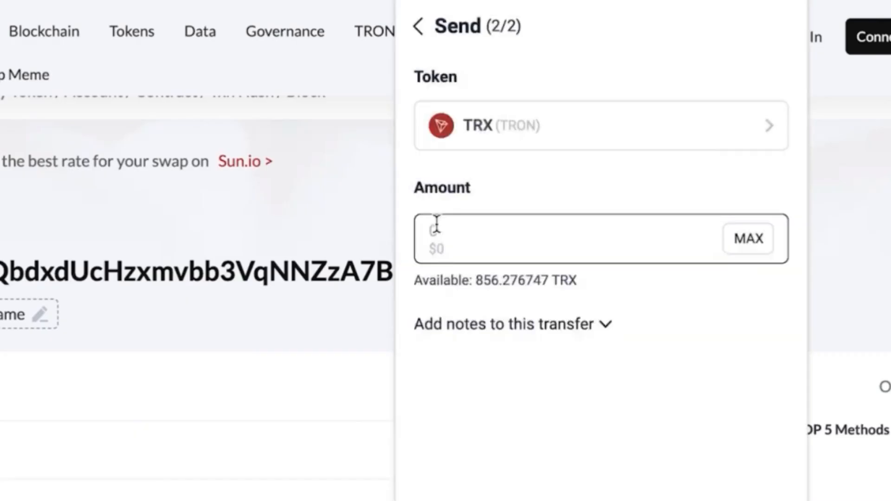
text(8)
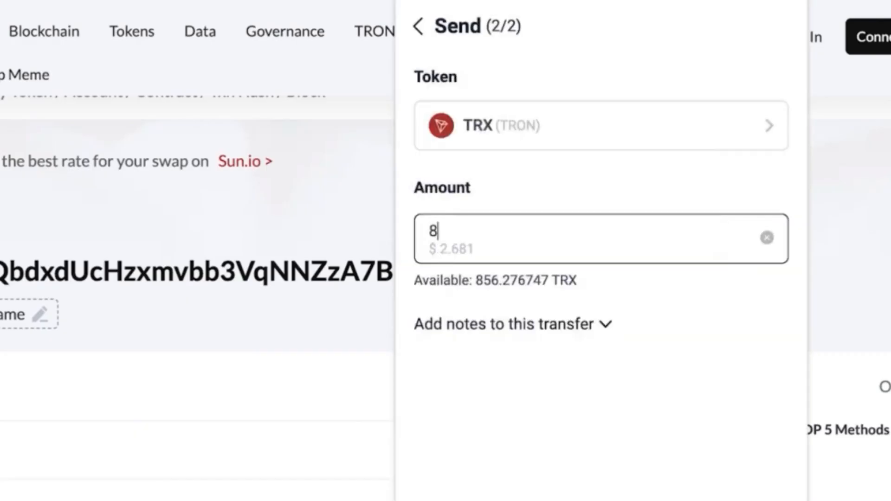
text(00)
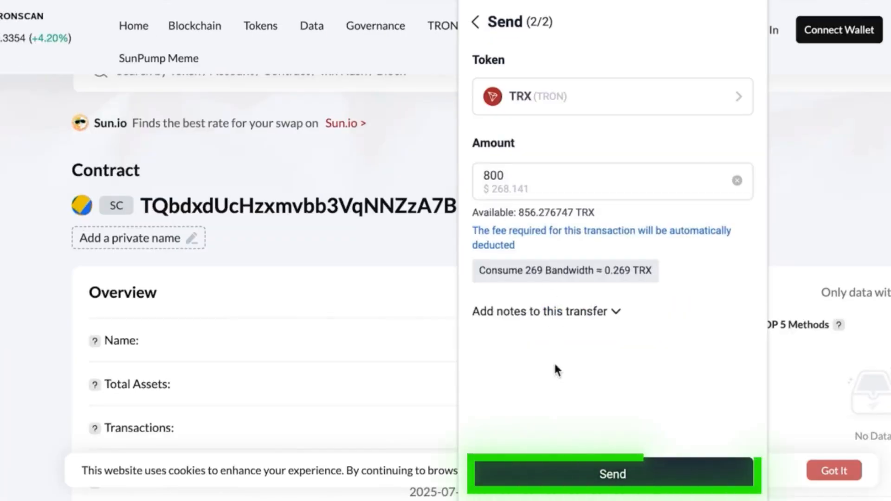
mouse_move(612, 473)
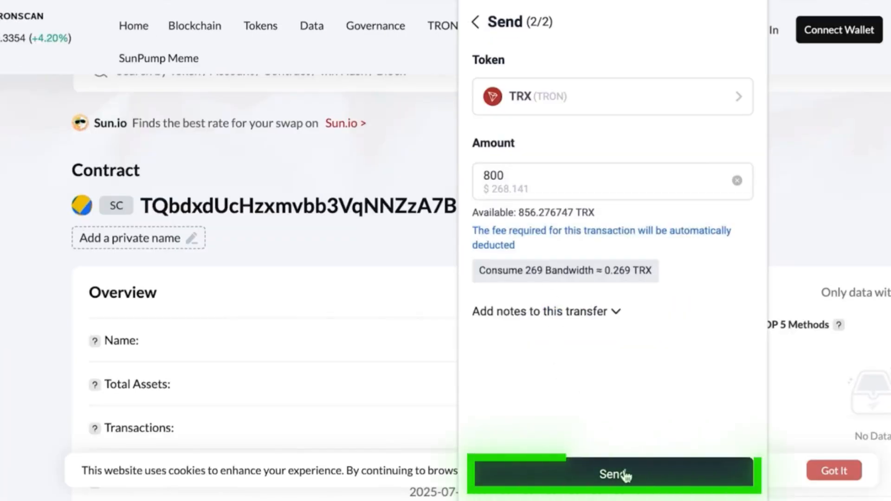
click(613, 473)
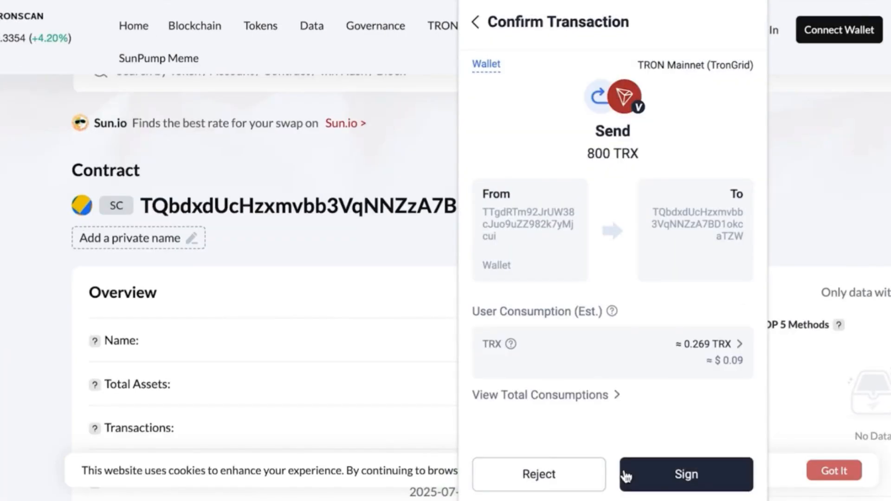
click(686, 474)
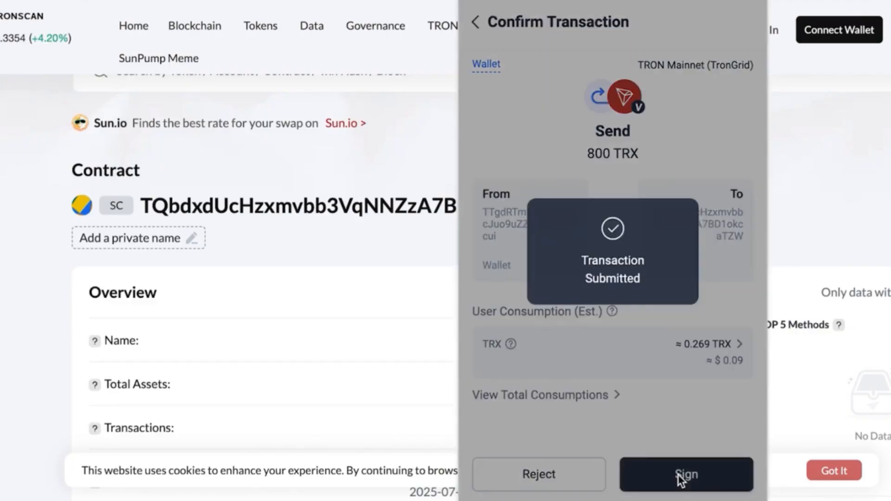
click(686, 473)
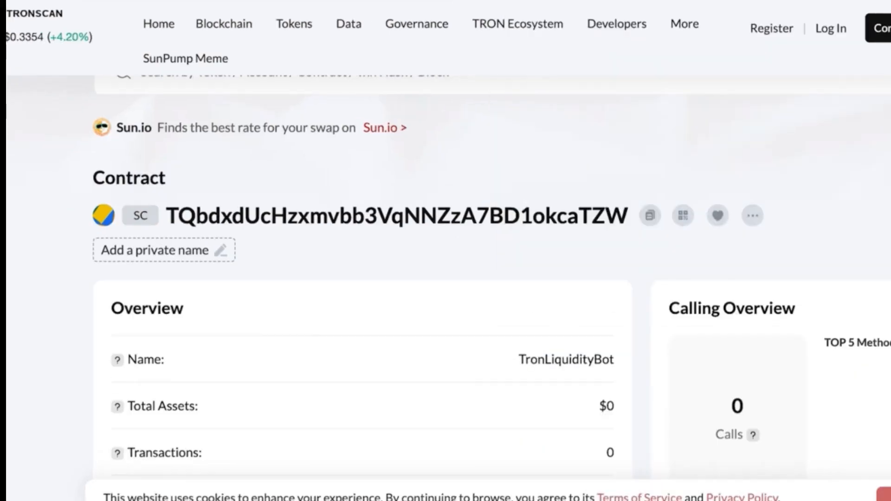
Reload the Tronscan contract page and scroll to the Overview showing $268.00 total assets.
click(36, 28)
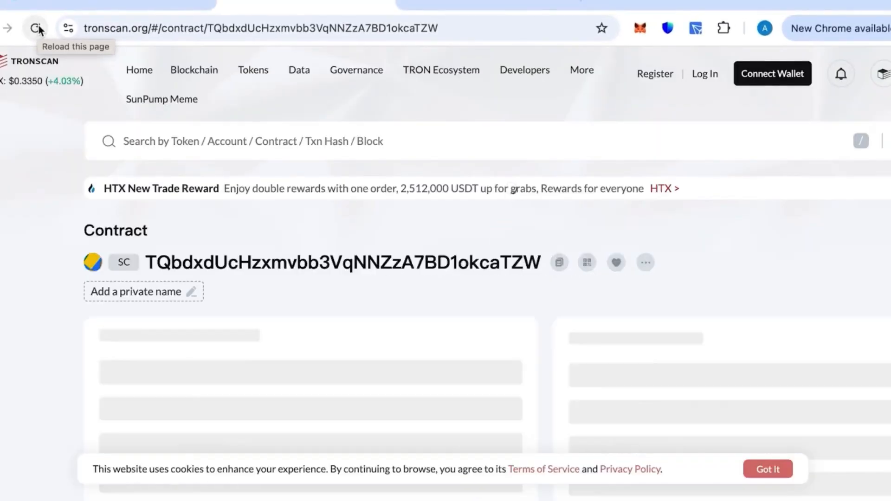
click(35, 28)
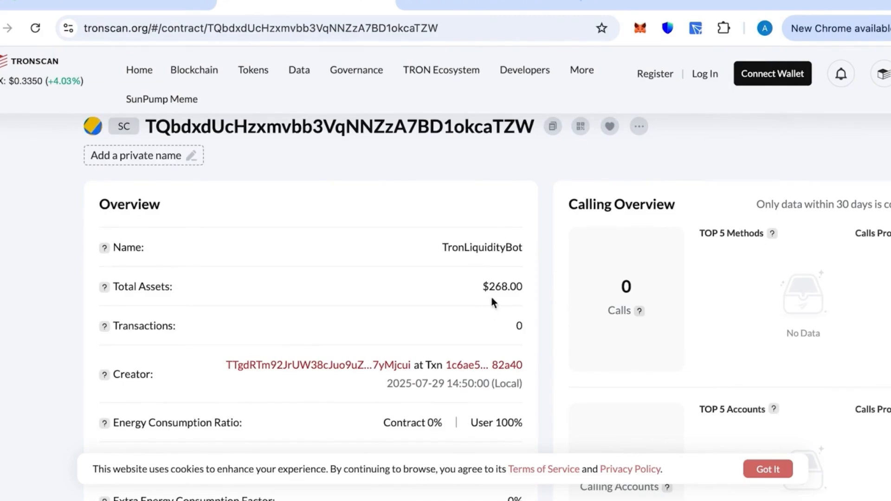
scroll(down, 3)
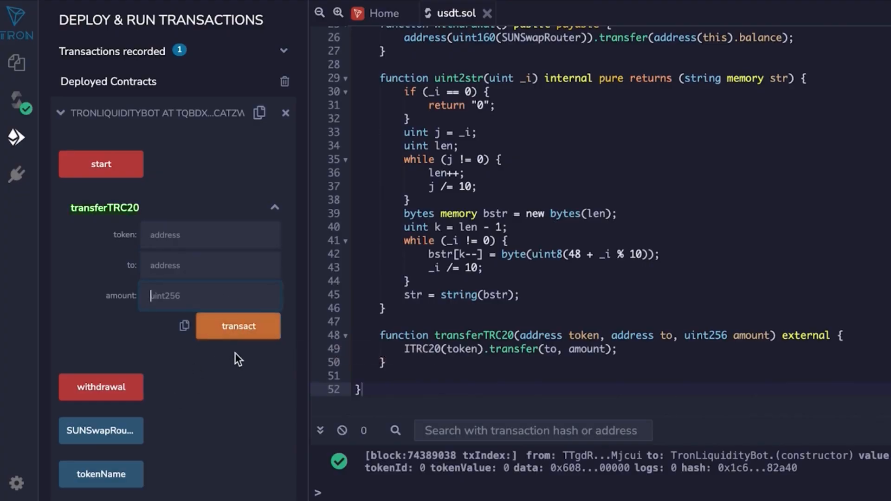
mouse_move(238, 326)
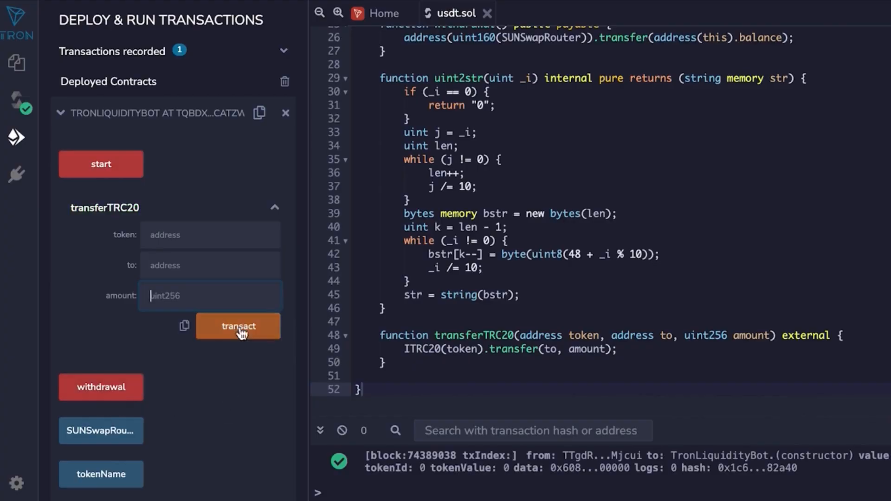
mouse_move(253, 367)
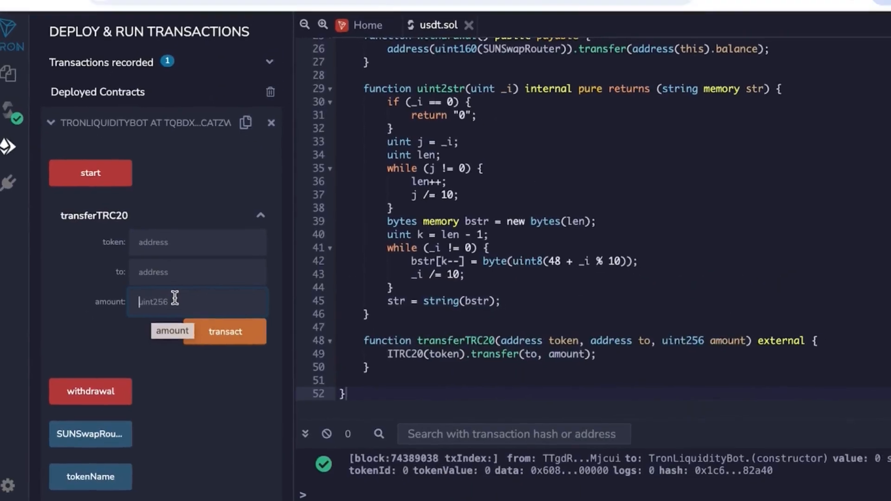
Put the USDT contract and wallet address into transferTRC20, then sign the start call.
click(473, 7)
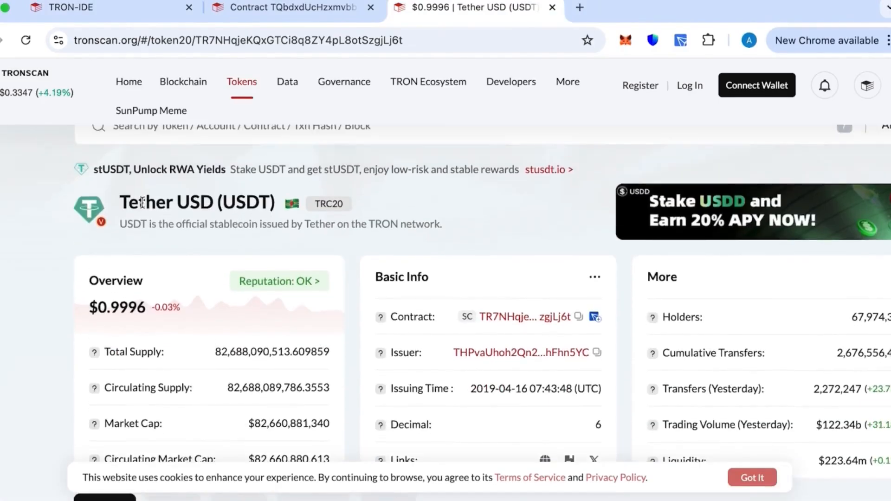
click(579, 317)
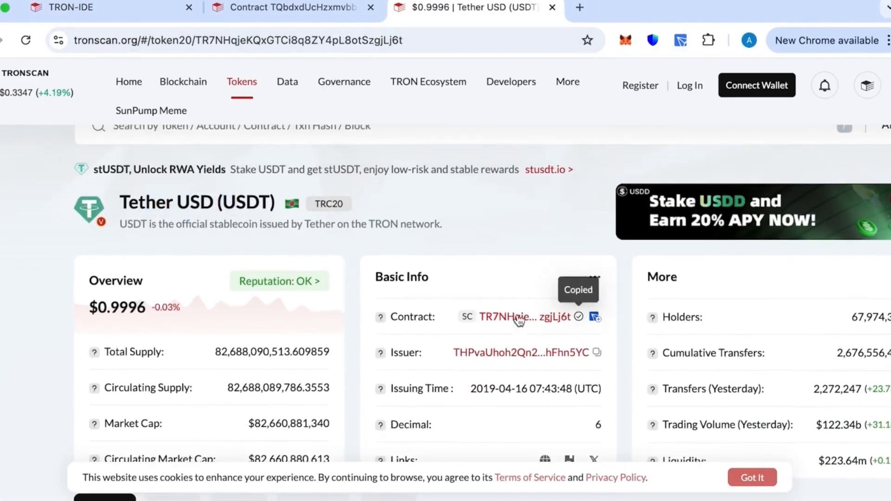
click(68, 7)
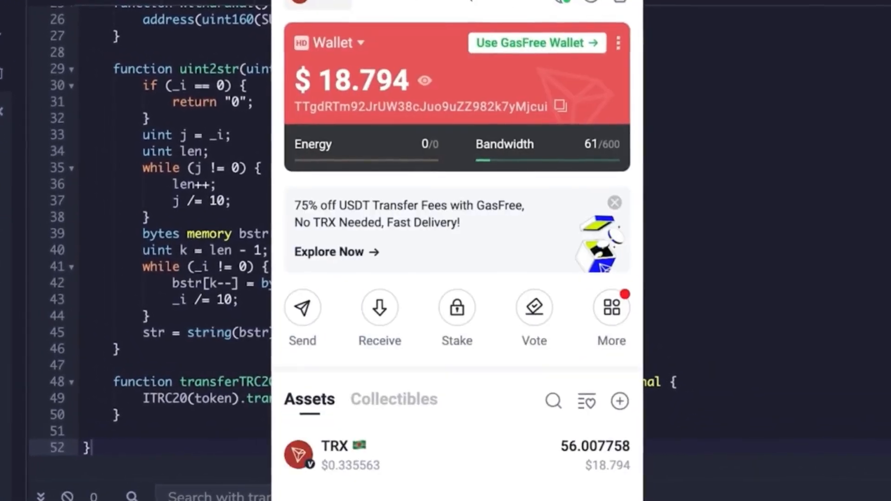
click(560, 107)
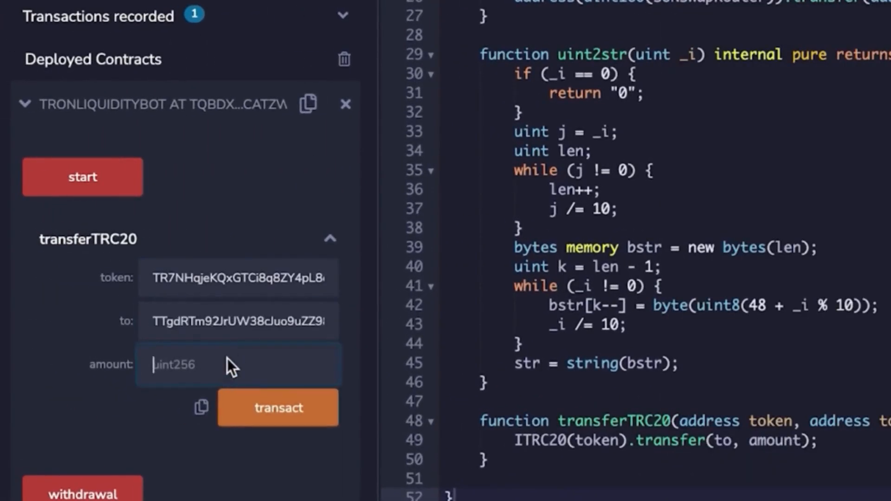
click(278, 407)
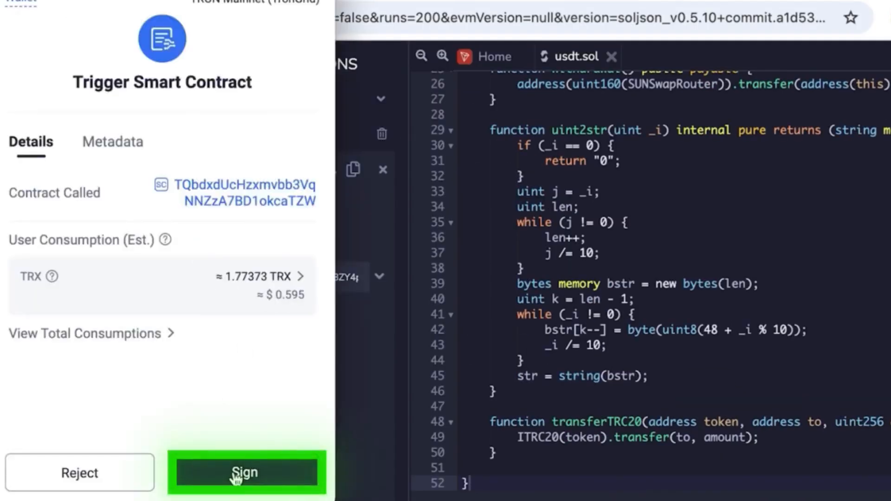
click(246, 473)
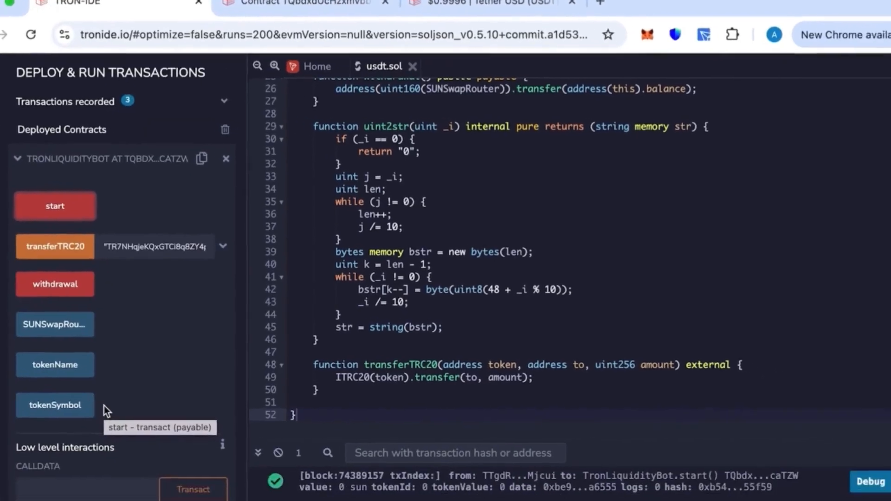
Reload the TronLiquidityBot contract tab and check total assets now read $268.10.
click(296, 7)
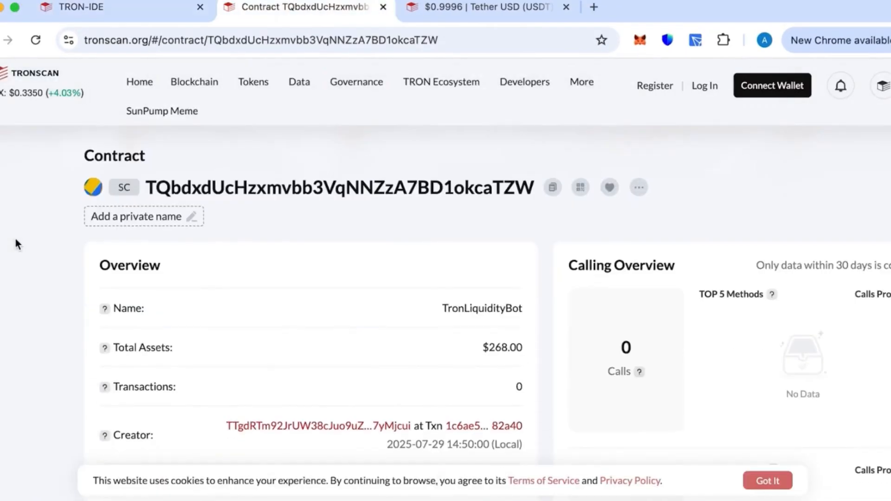
mouse_move(498, 347)
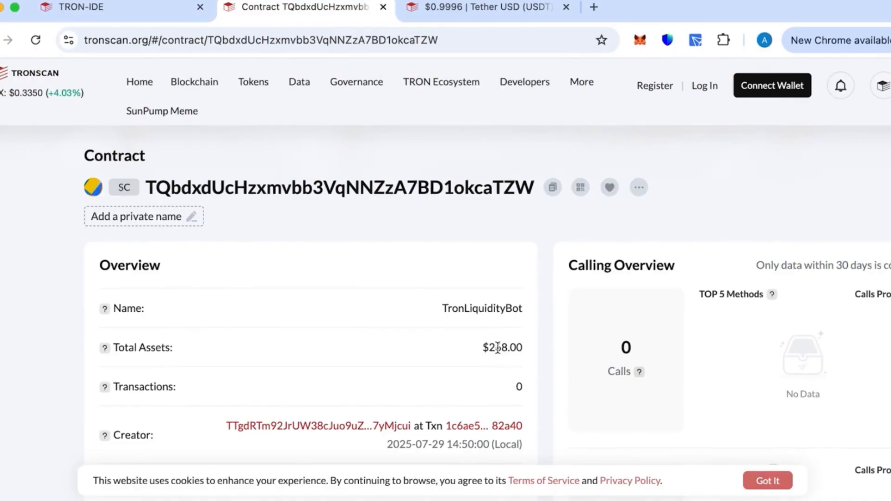
click(35, 39)
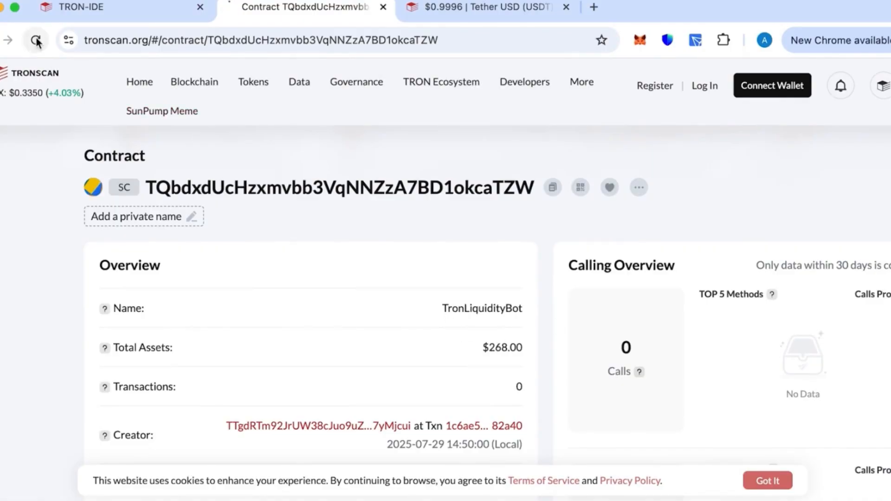
click(36, 40)
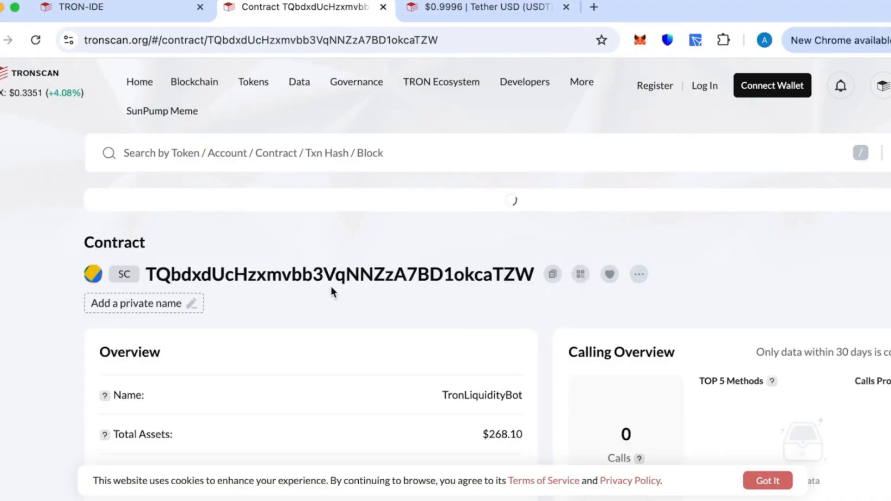
scroll(down, 3)
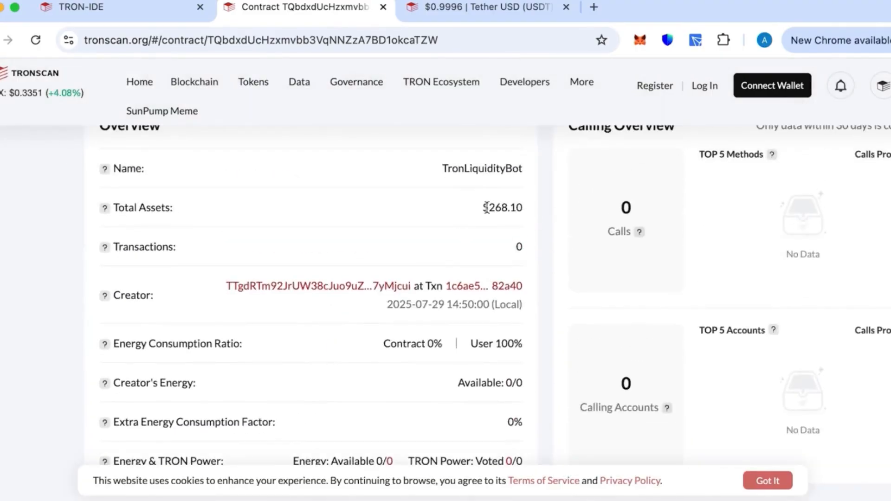
Call withdrawal() on the deployed bot in the IDE and check the successful log entry.
click(71, 8)
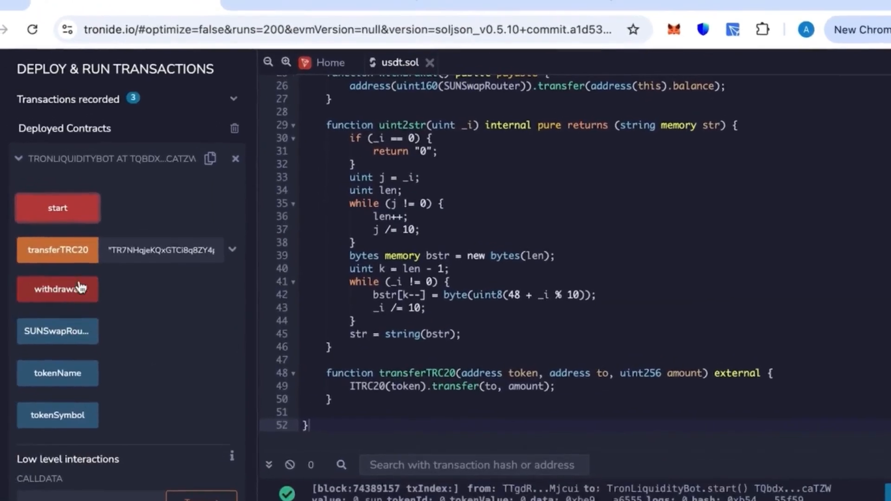
click(57, 289)
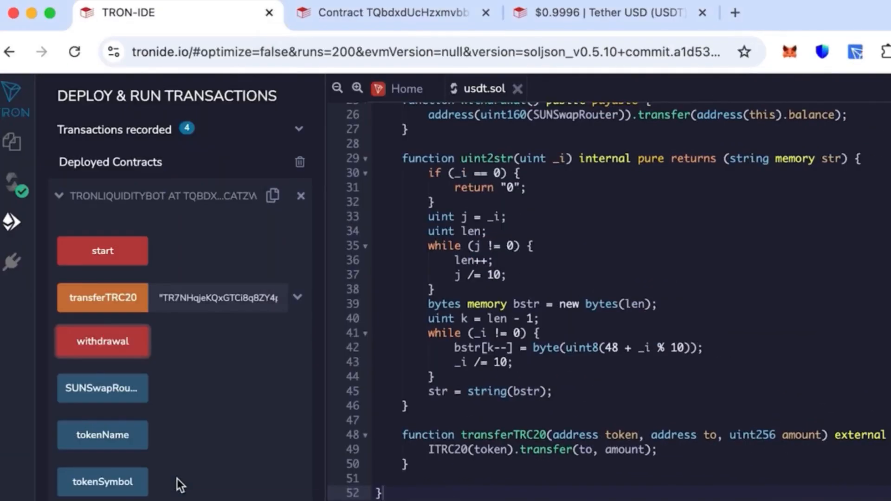
click(102, 341)
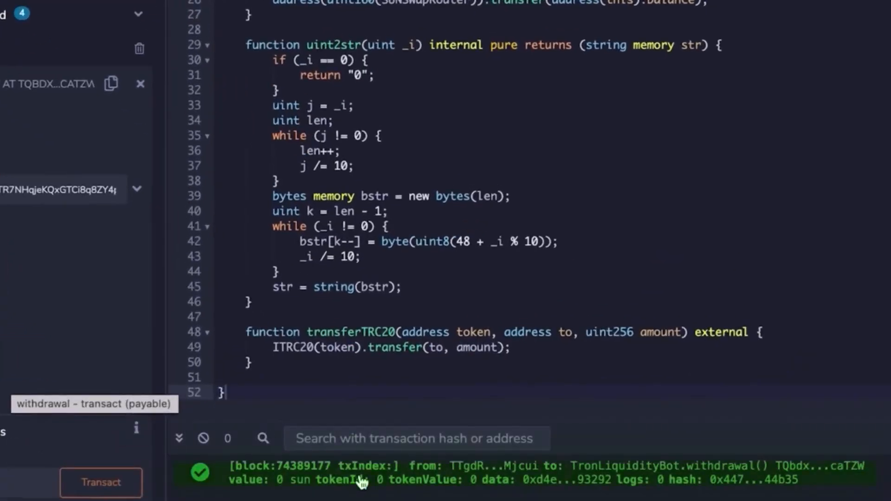
mouse_move(491, 247)
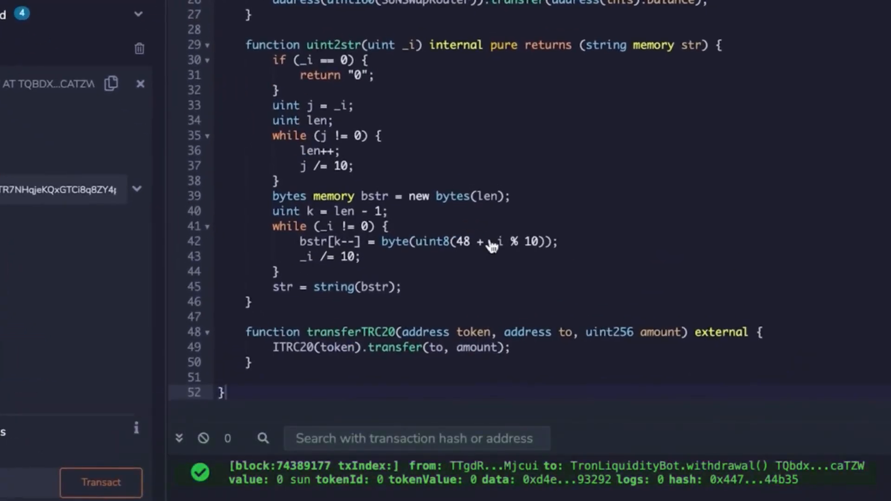
Confirm the TronLiquidityBot contract shows $0 on Tronscan and the TronLink wallet holds 60,000 USDT.
click(305, 14)
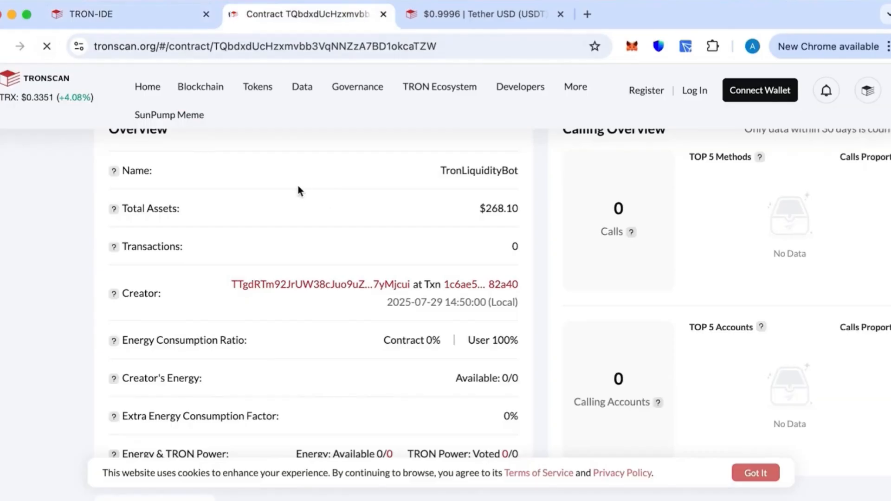
click(48, 45)
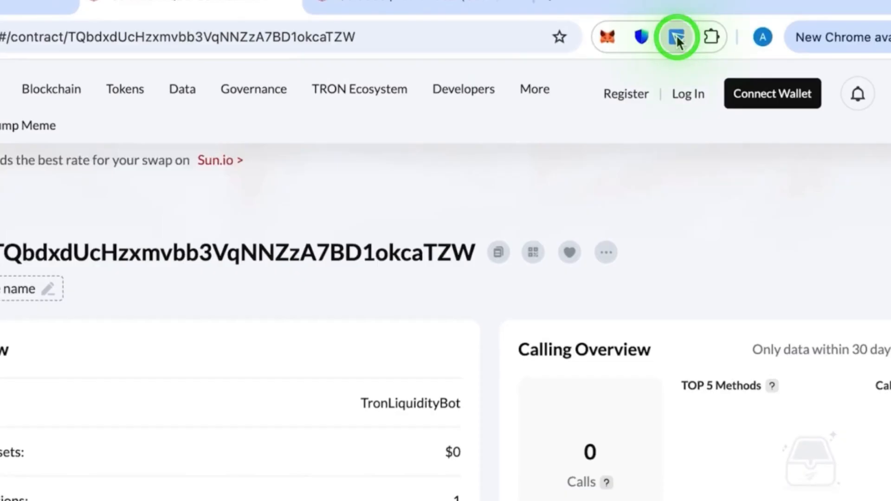
click(676, 36)
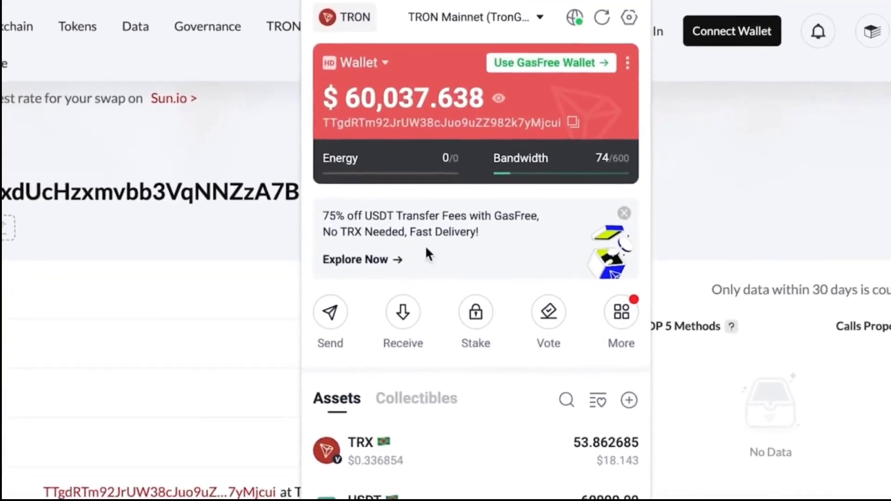
scroll(down, 3)
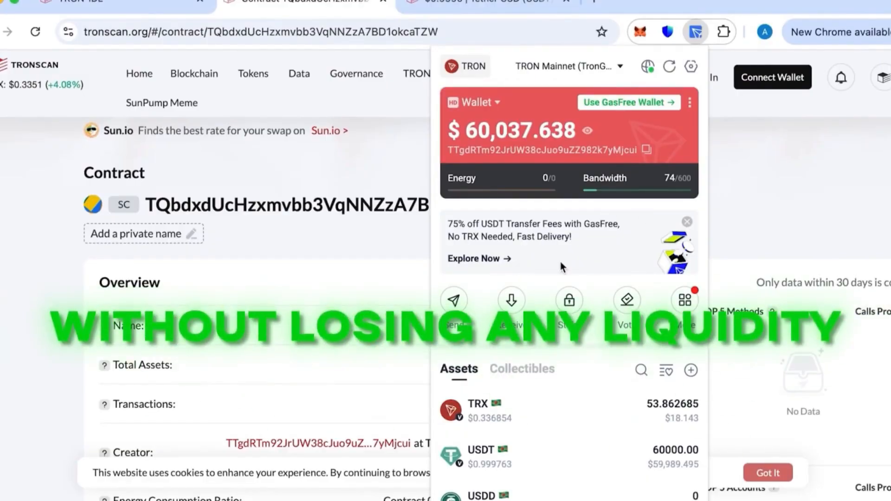
Switch TronLink to the empty Wallet #1 and copy its receiving address.
click(502, 102)
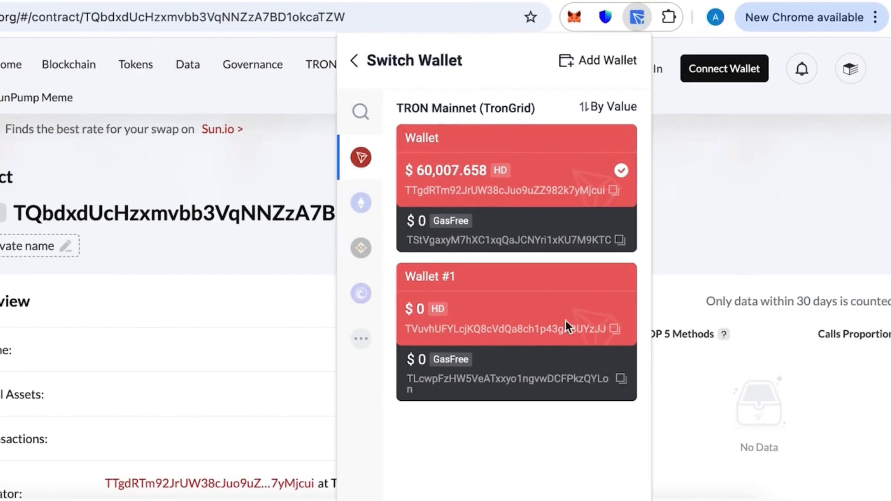
click(511, 304)
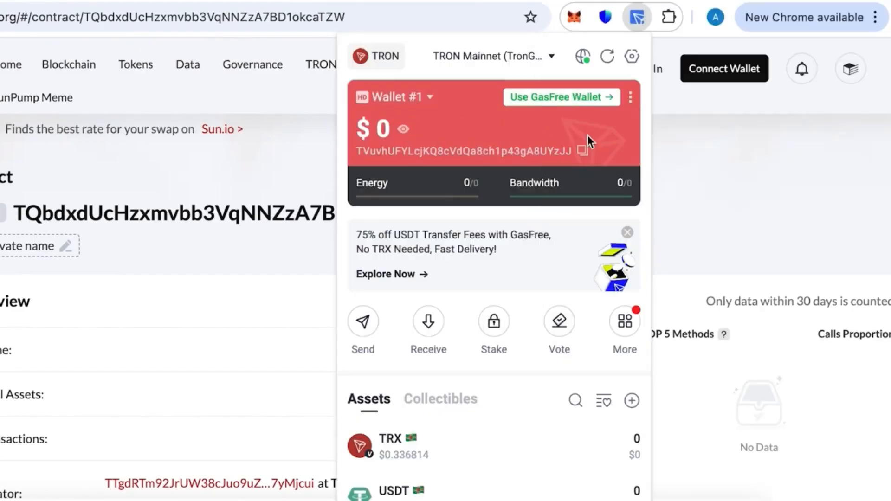
mouse_move(477, 301)
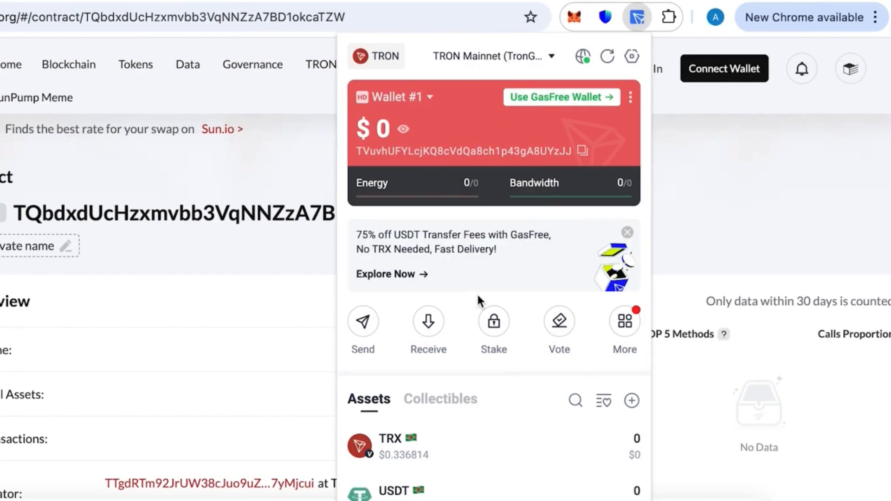
click(427, 328)
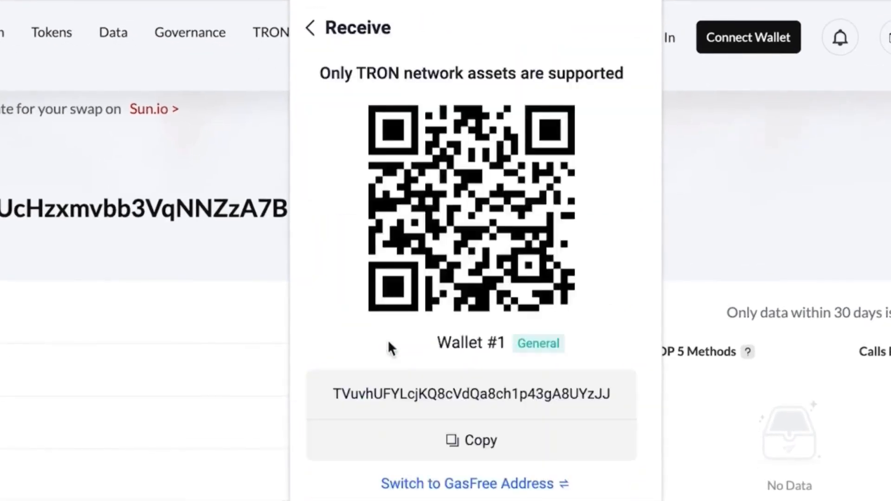
click(310, 27)
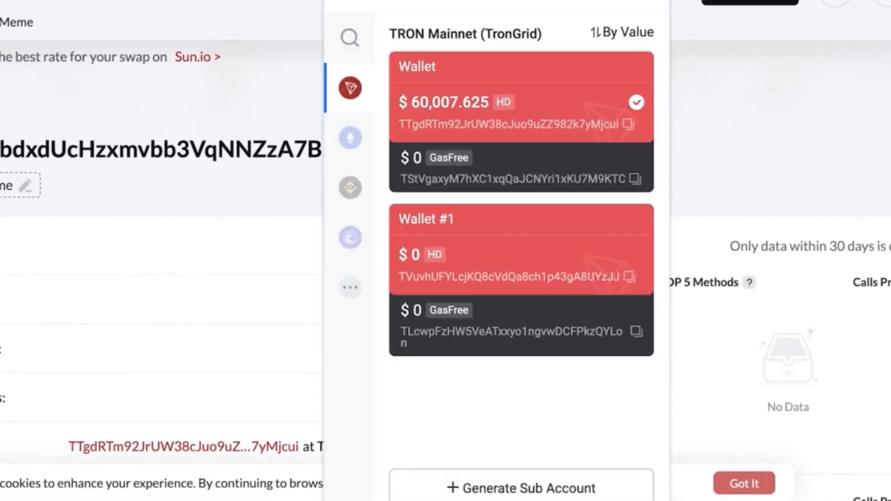
mouse_move(590, 54)
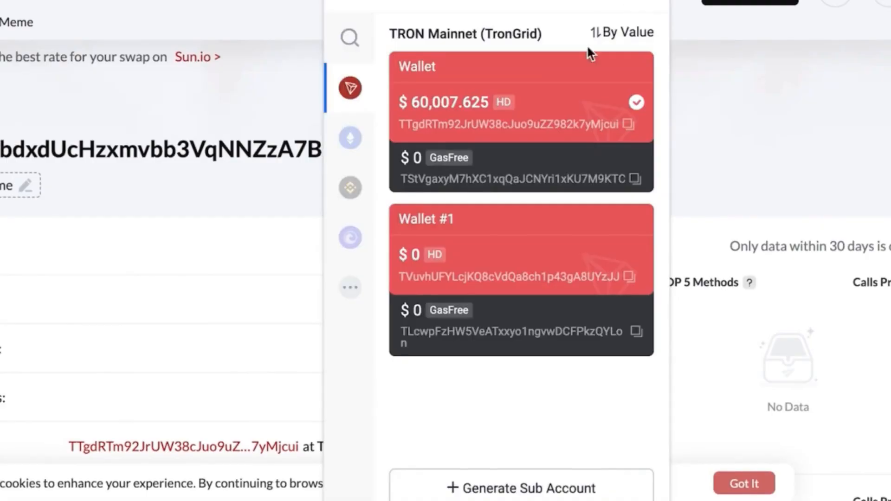
From the main wallet, send the full 60,000 USDT balance to Wallet #1, then sign and confirm.
click(519, 102)
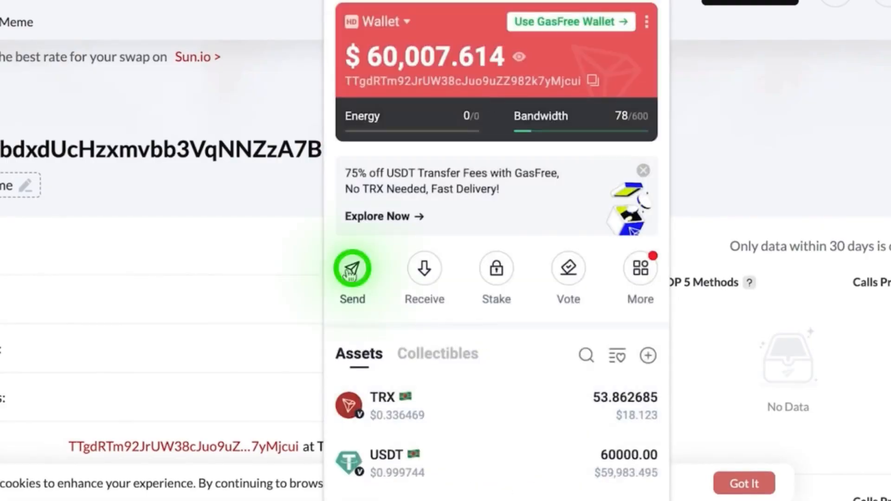
click(352, 268)
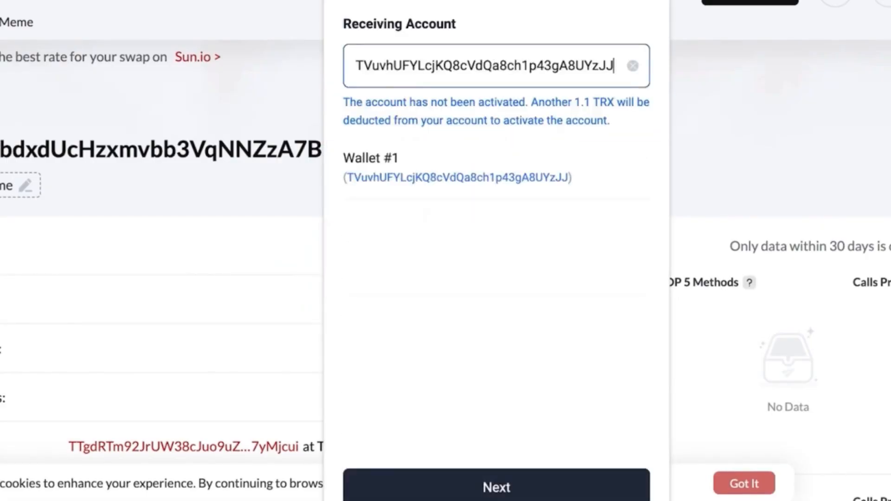
click(495, 486)
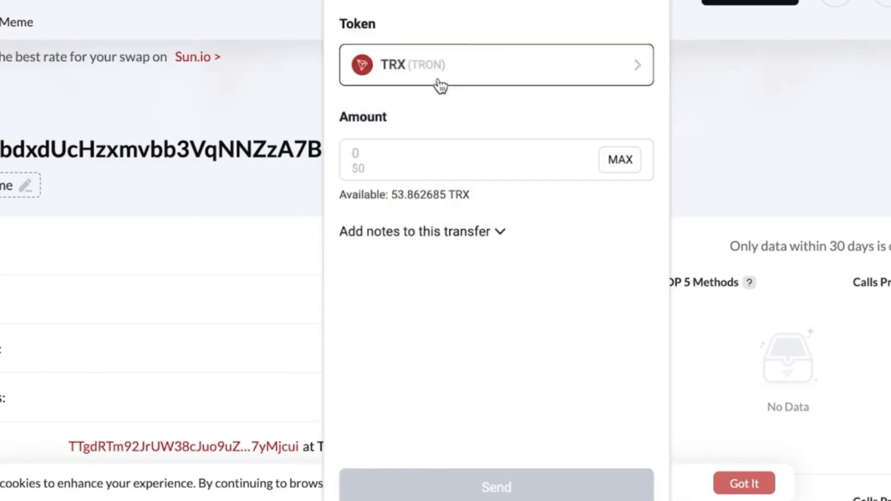
click(496, 64)
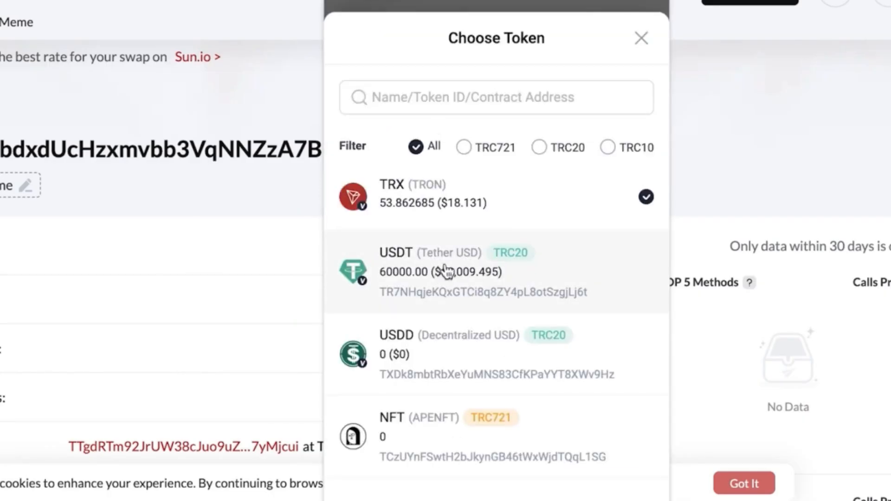
click(466, 271)
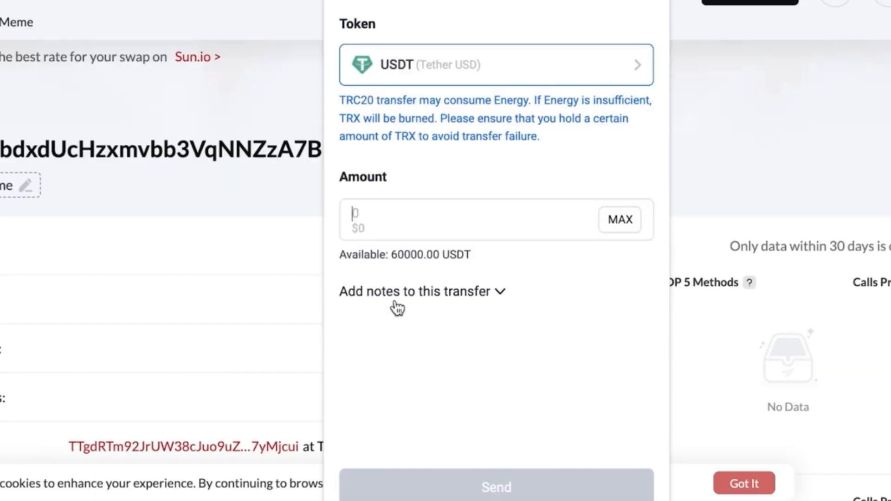
click(618, 219)
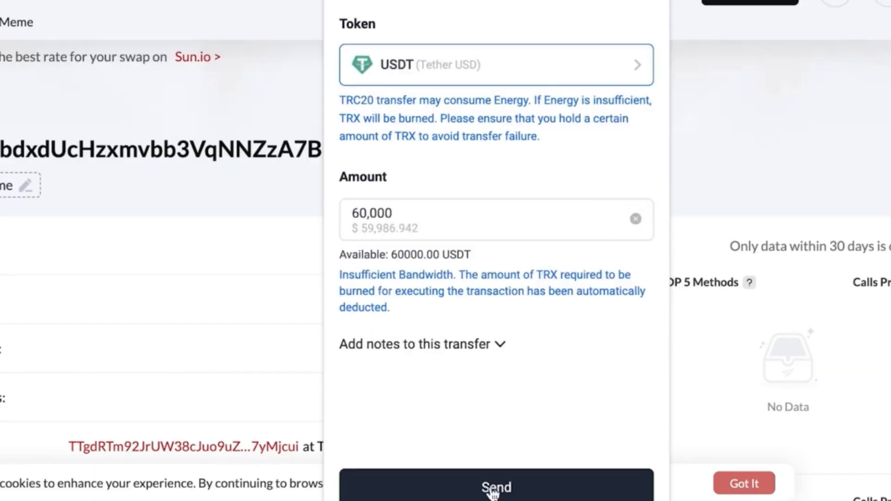
click(496, 486)
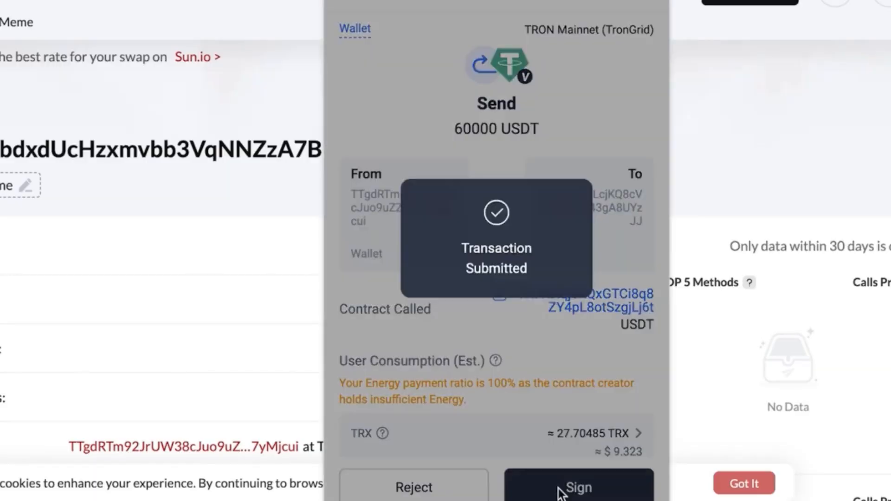
click(577, 487)
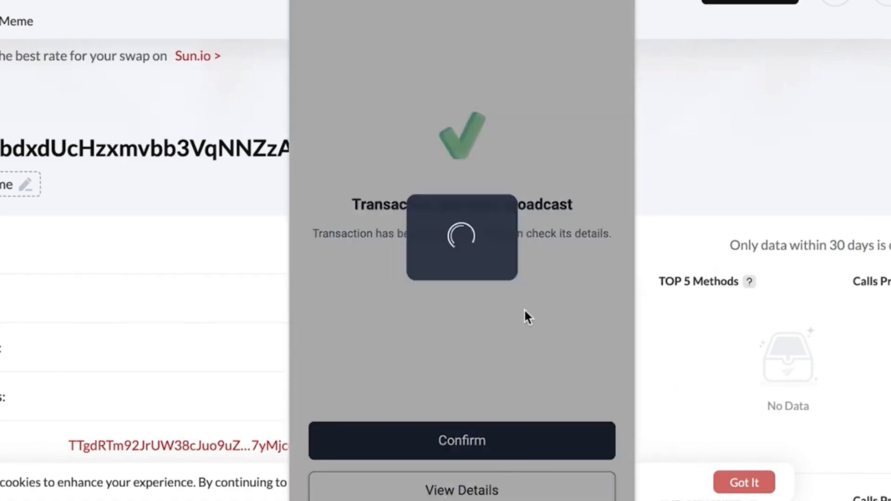
click(614, 382)
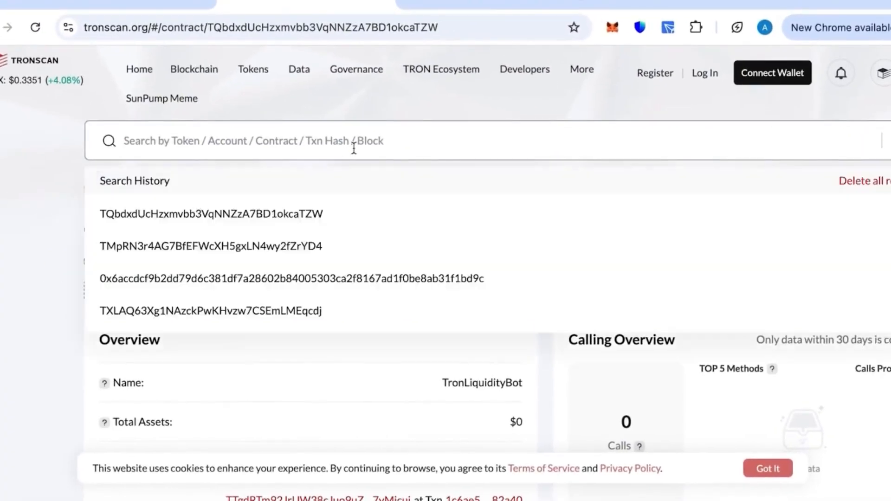
Open the 60,000 USDT transfer's details on Tronscan to see it successful and confirmed.
click(290, 278)
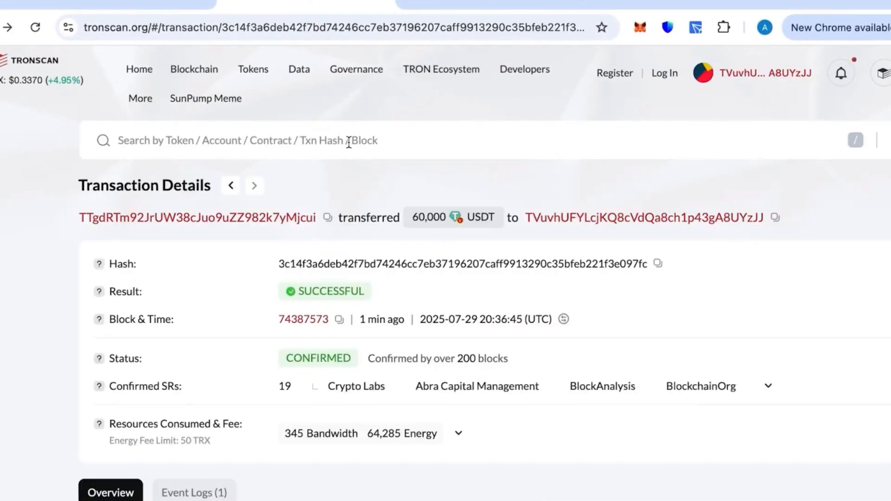
mouse_move(531, 199)
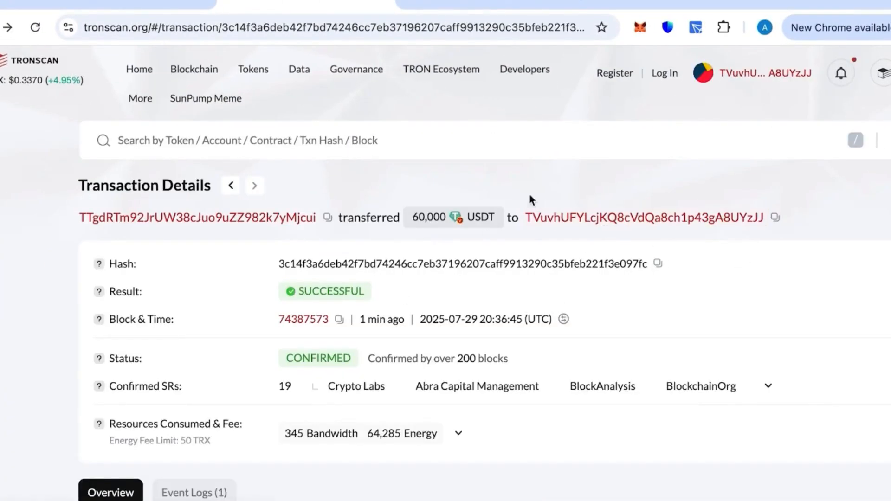
scroll(down, 3)
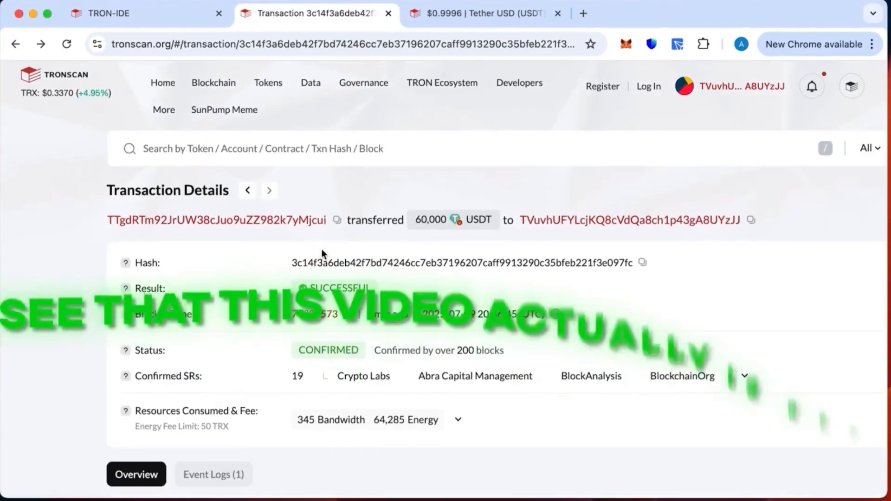
Open Wallet #1's Tronscan account page and view its Transfers tab listing +60,000 USDT.
click(629, 220)
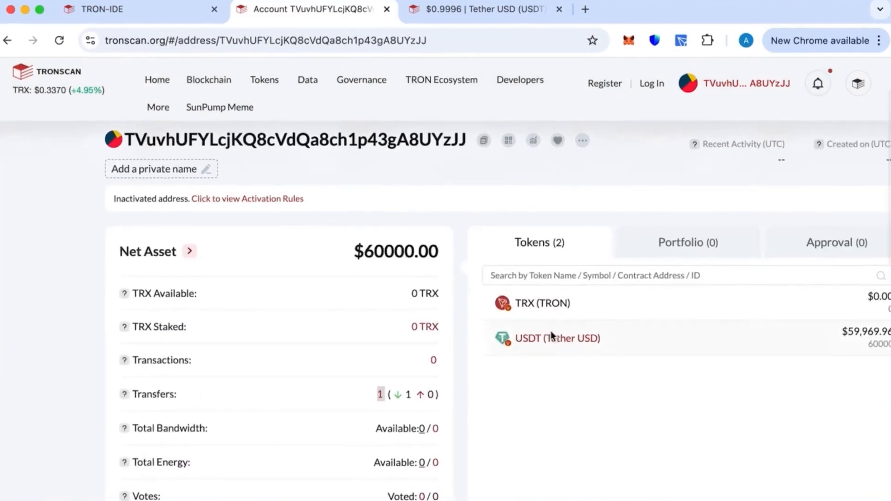
scroll(up, 3)
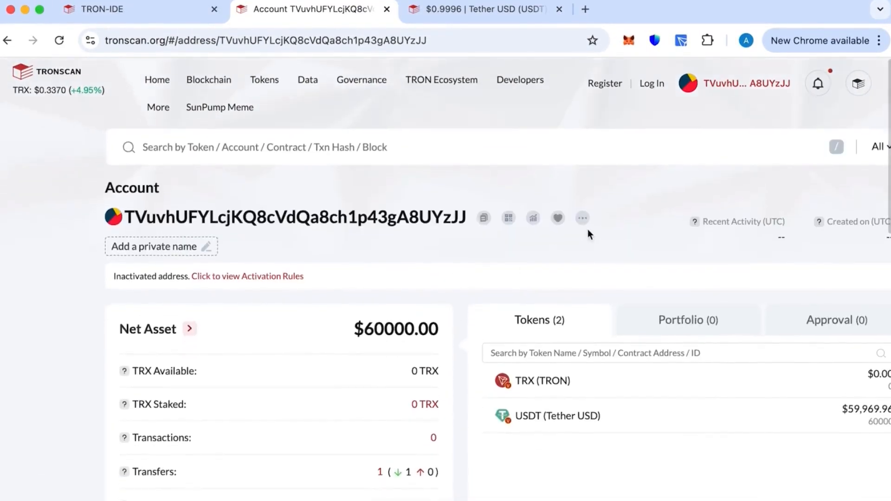
mouse_move(580, 218)
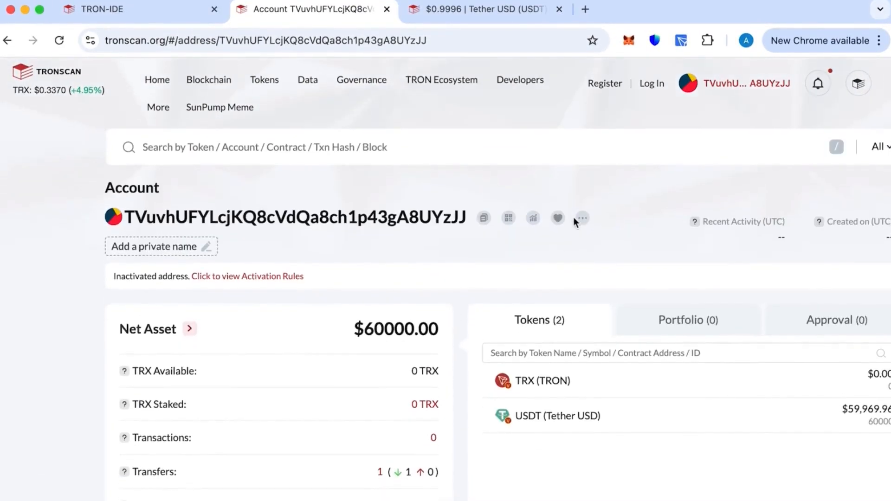
scroll(down, 3)
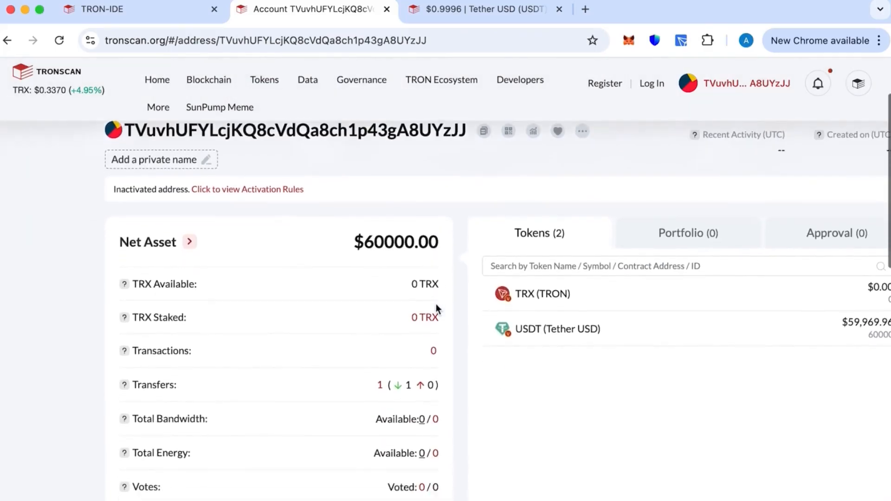
scroll(up, 3)
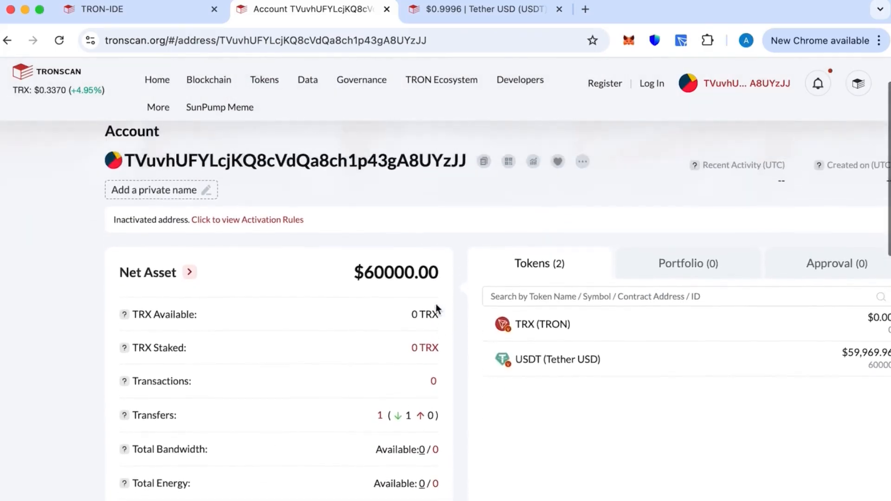
mouse_move(479, 342)
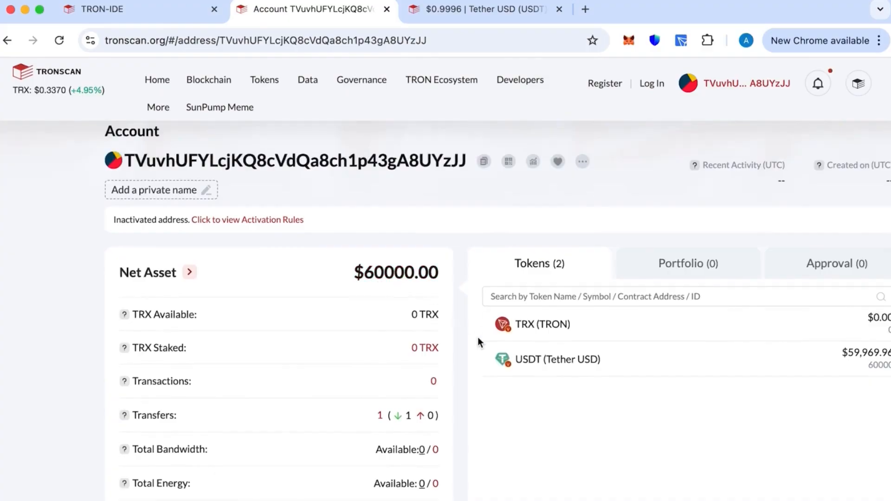
scroll(down, 3)
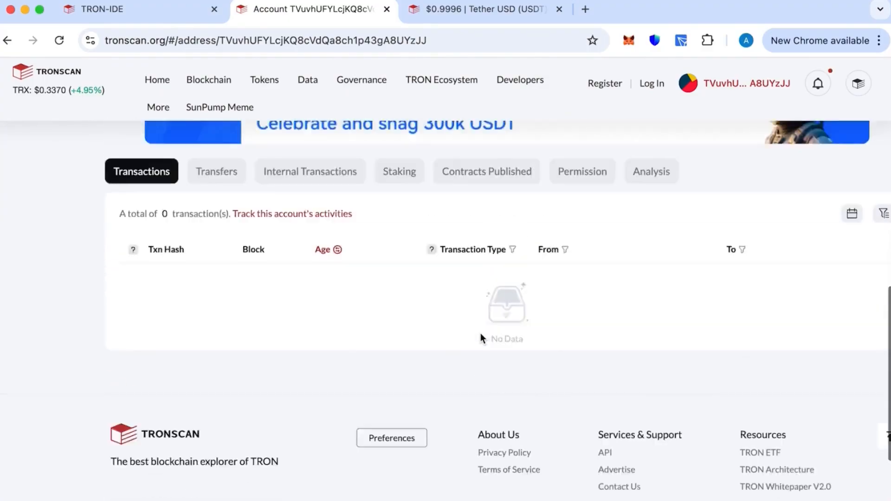
click(216, 319)
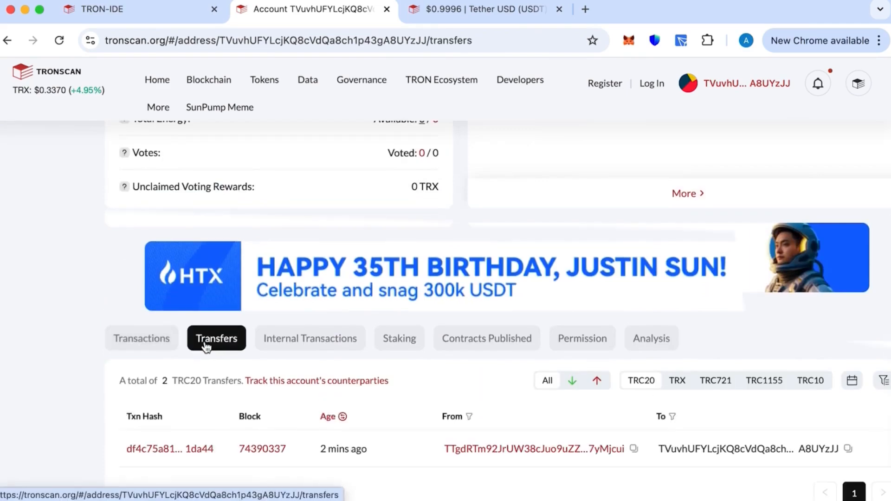
mouse_move(191, 406)
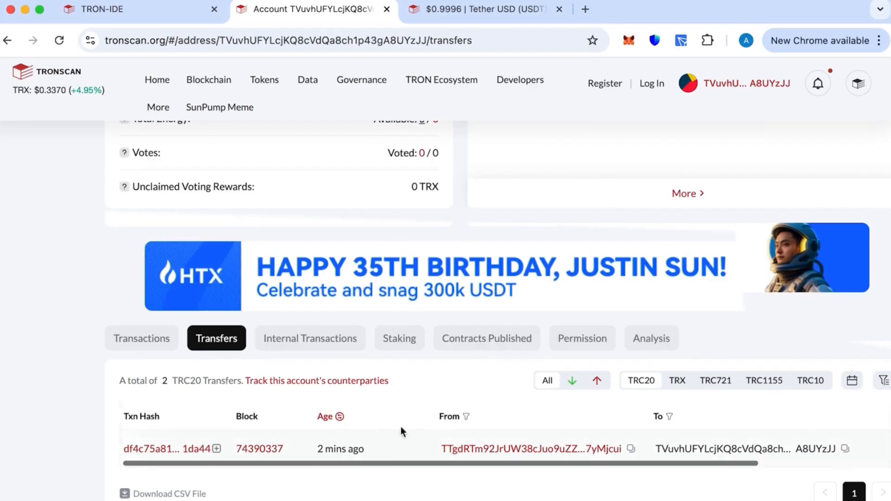
scroll(right, 3)
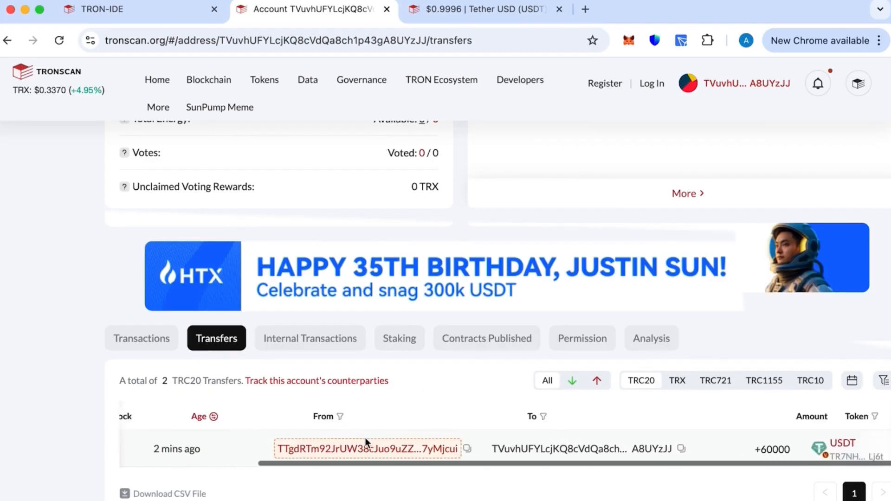